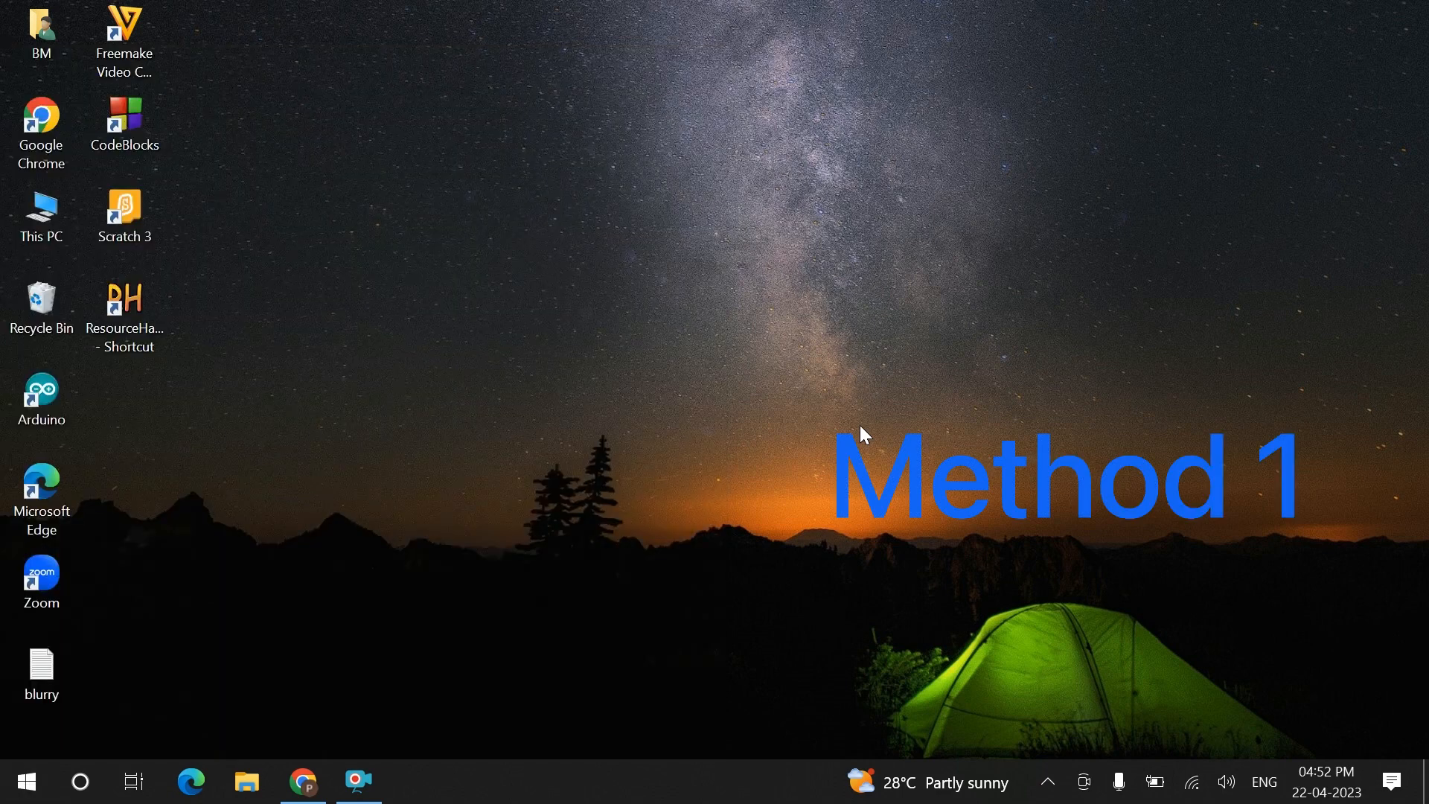
# Search the Start menu for 'clear' to find Adjust ClearType text.
pyautogui.click(25, 780)
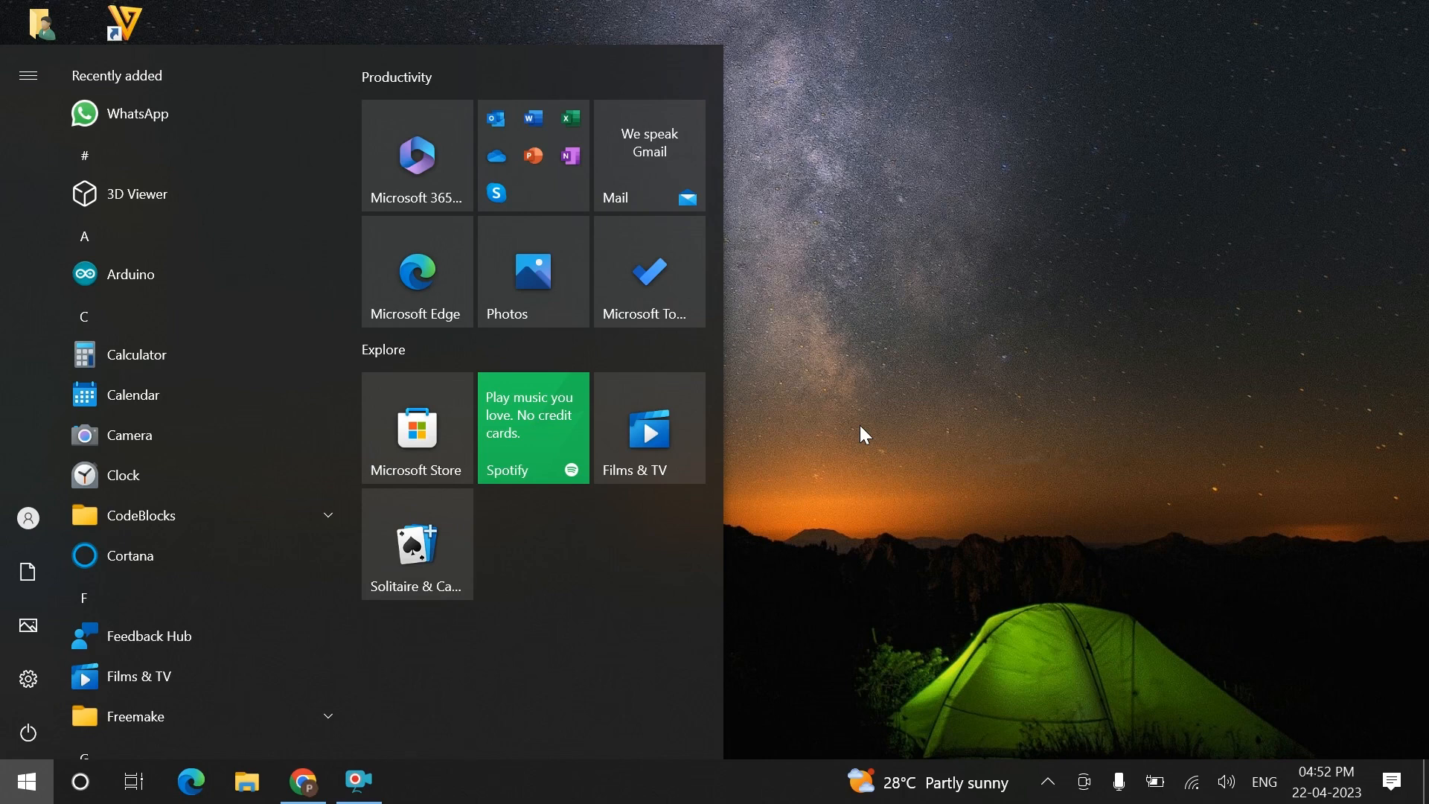
pyautogui.write('clear')
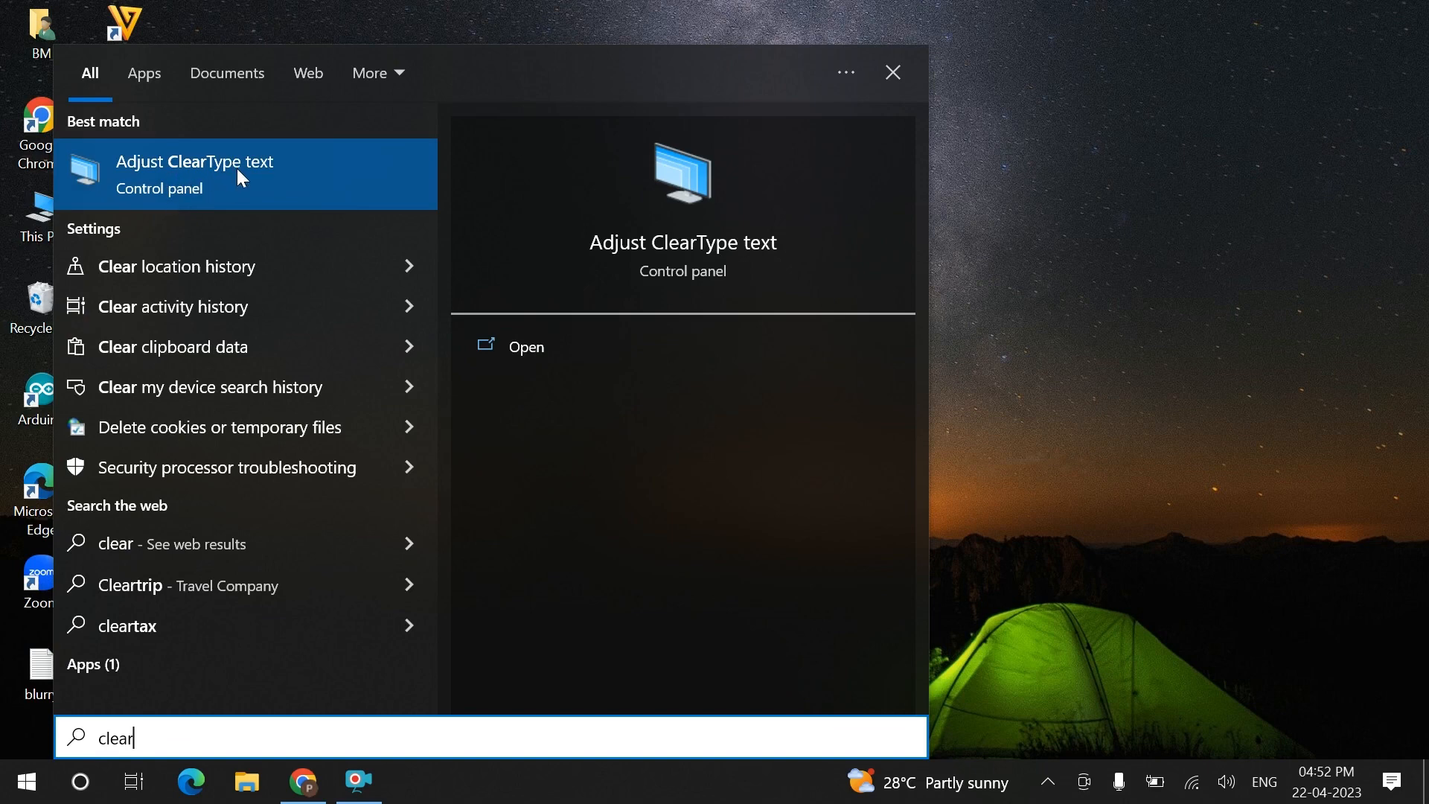
# Run the ClearType Text Tuner with ClearType on, picking the best of five samples.
pyautogui.click(194, 174)
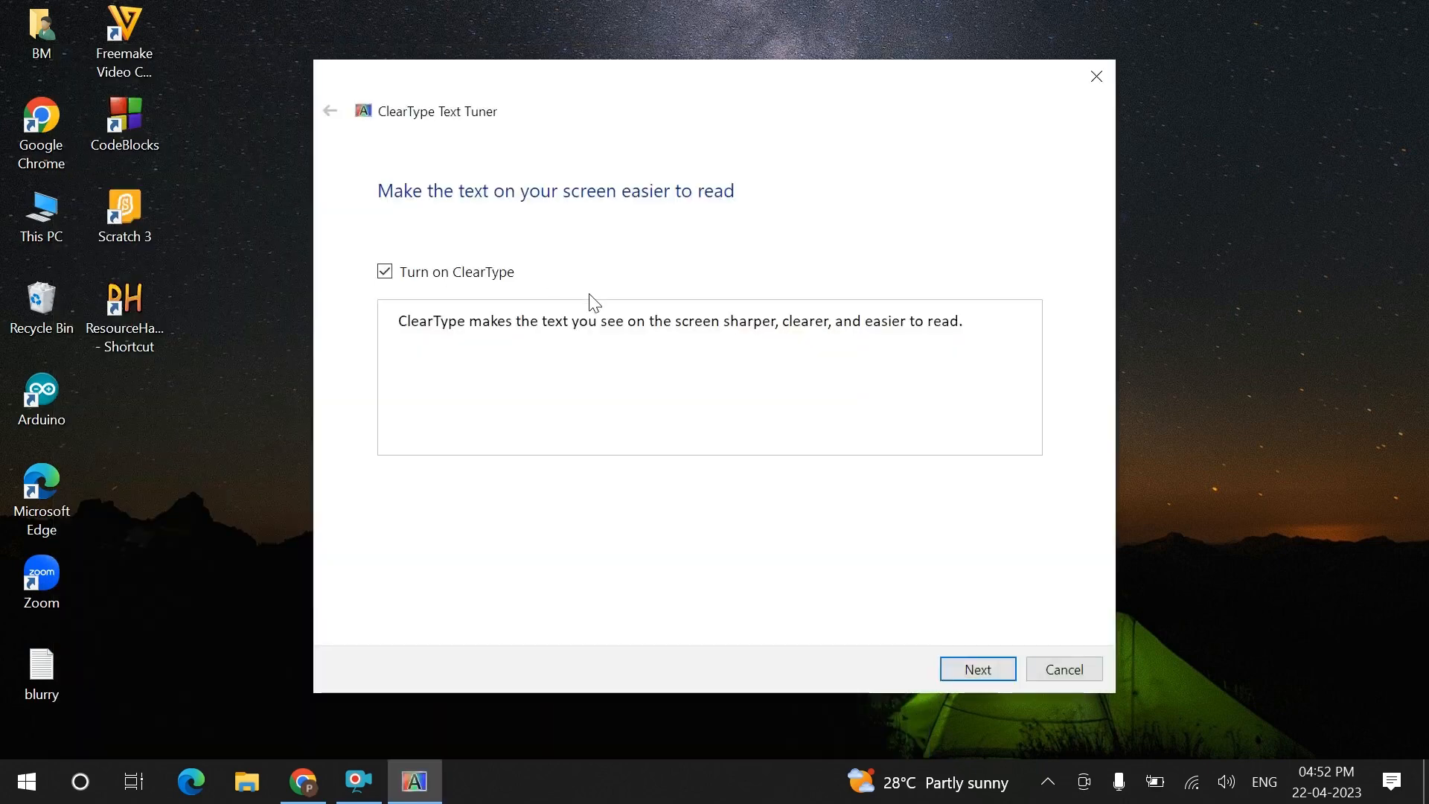
pyautogui.moveTo(900, 567)
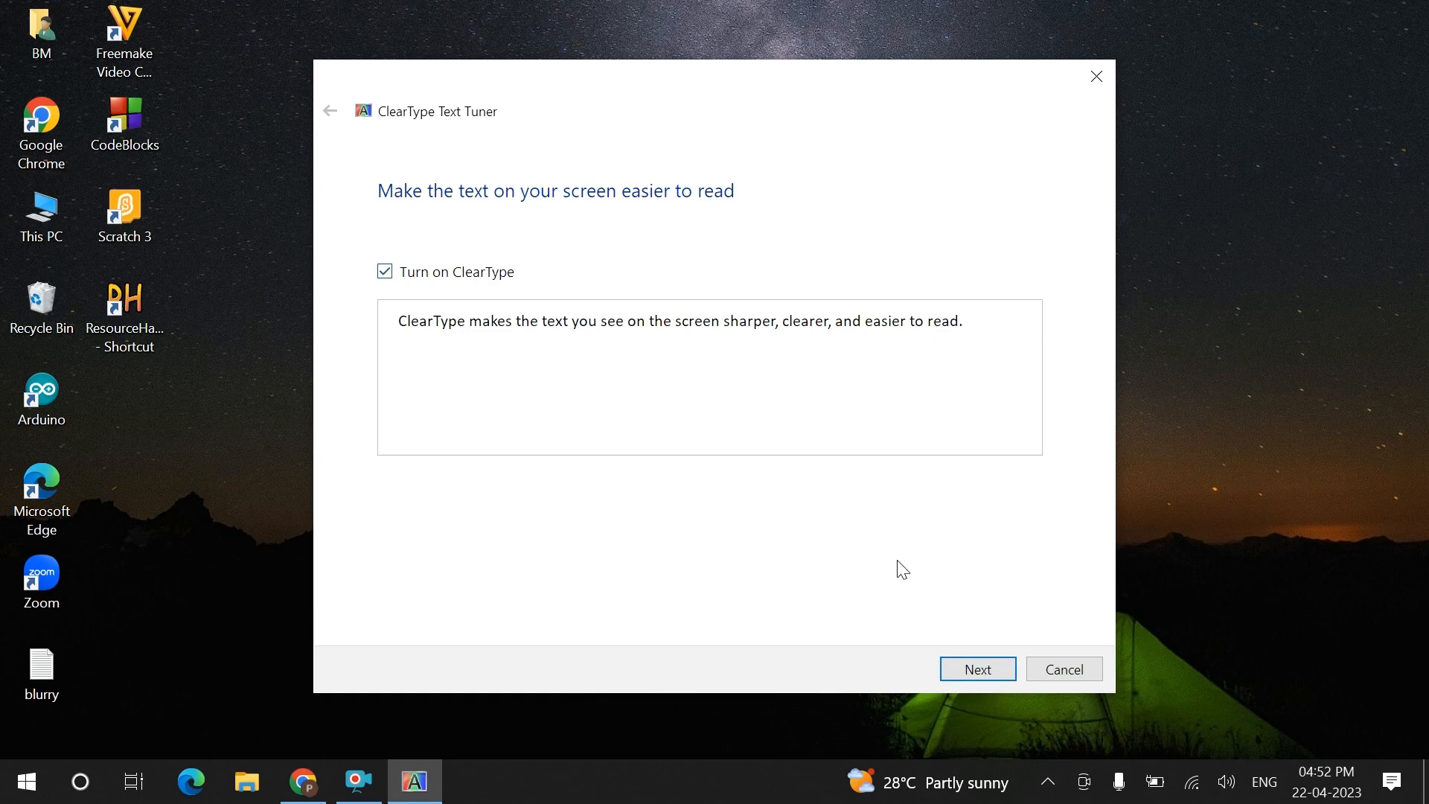
pyautogui.click(977, 669)
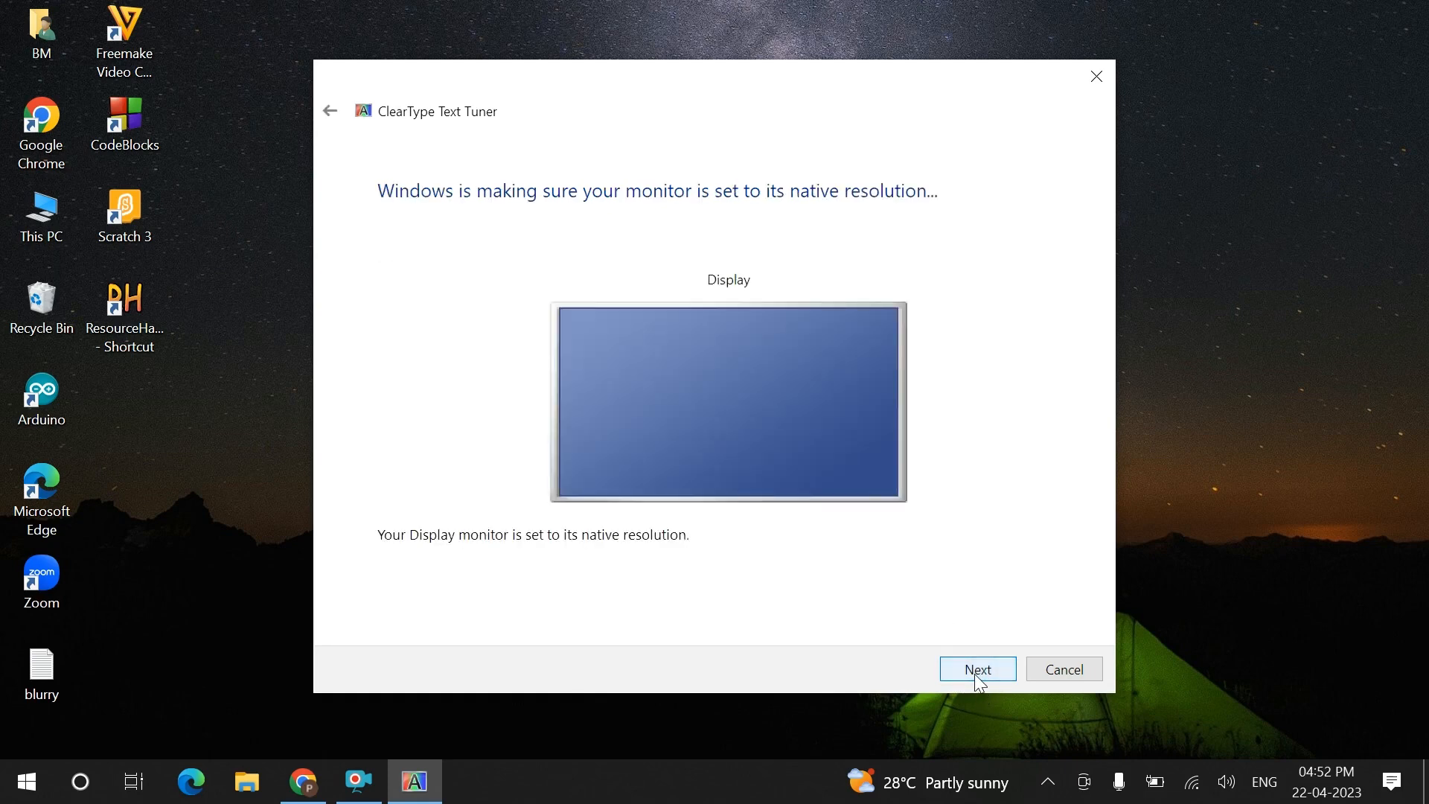
pyautogui.click(975, 668)
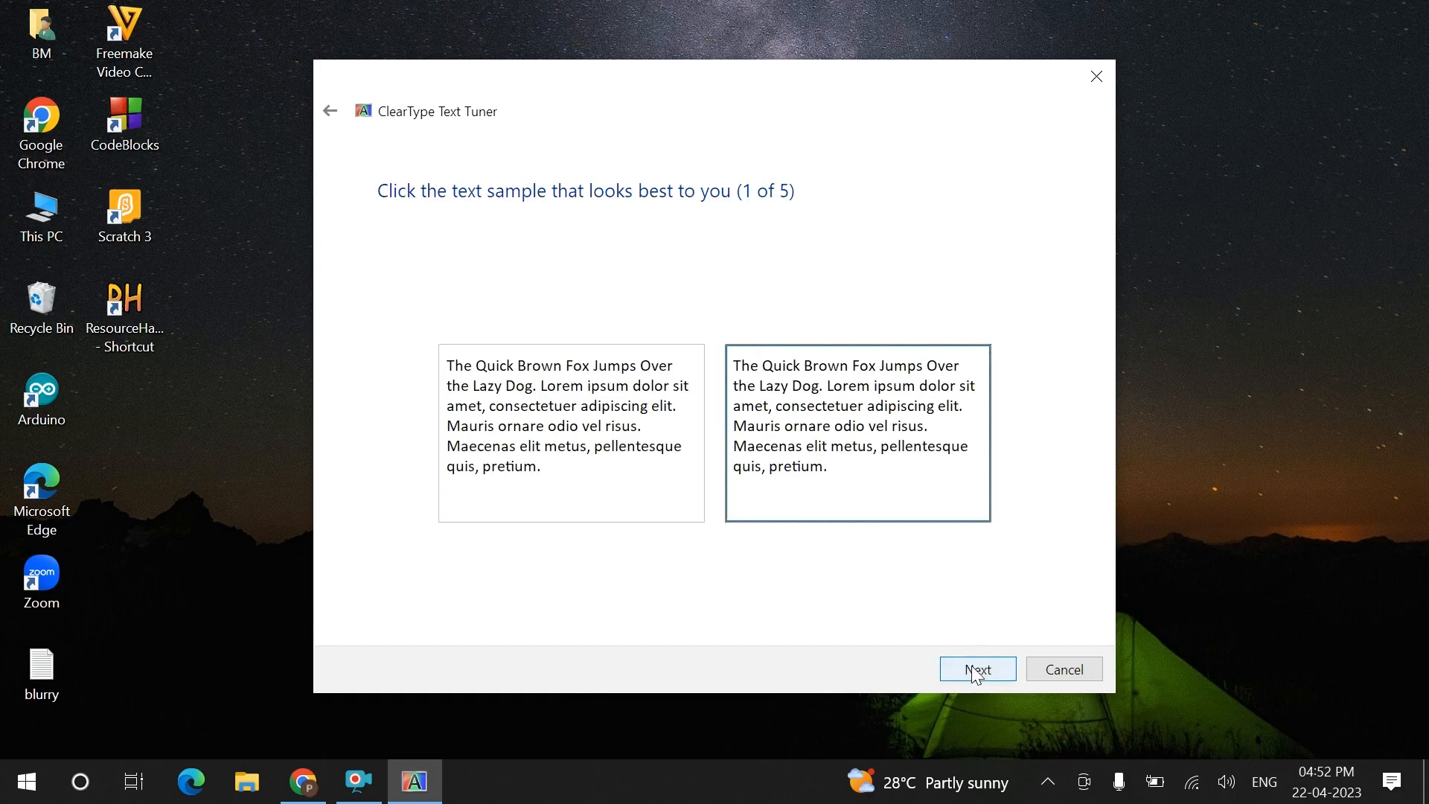
pyautogui.click(976, 668)
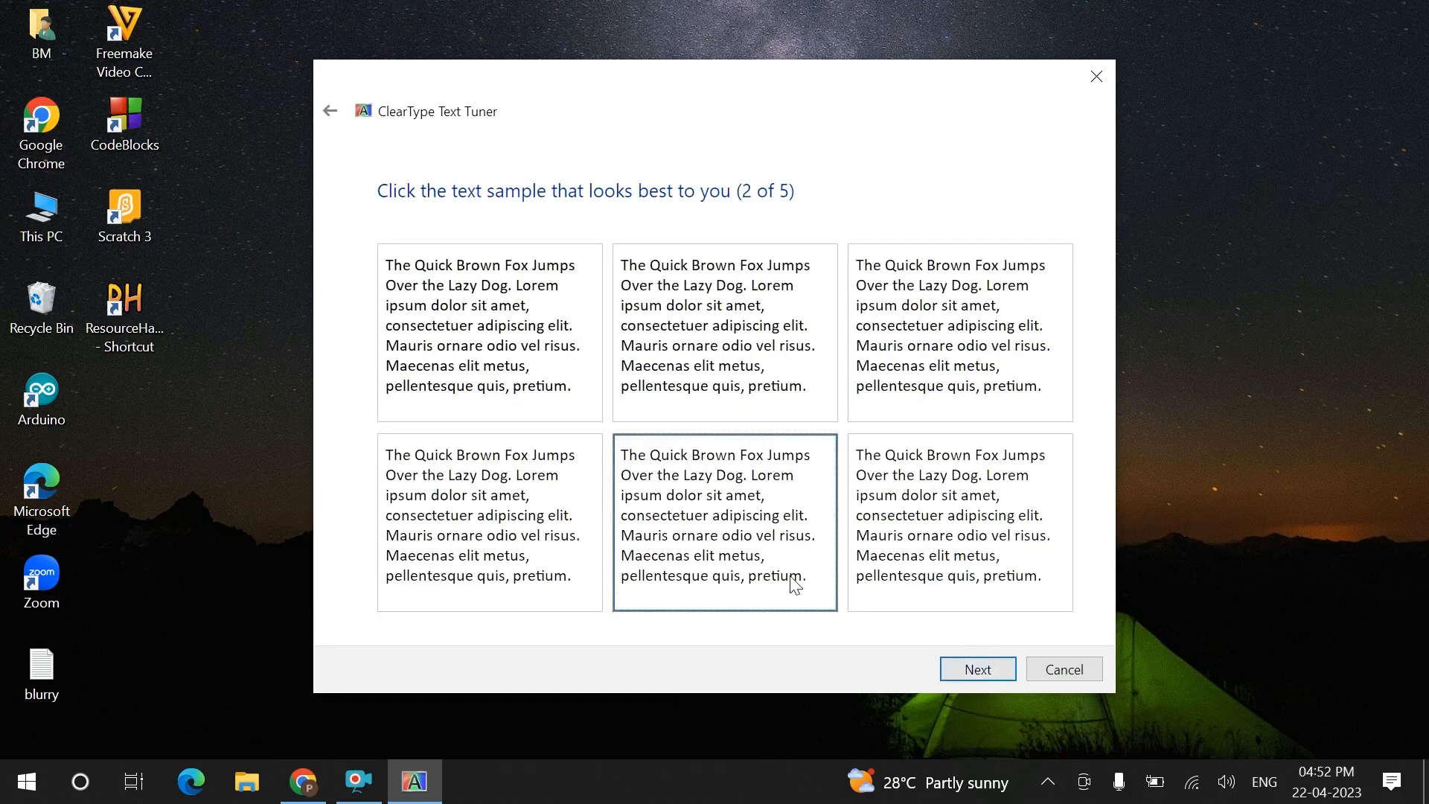
pyautogui.click(724, 326)
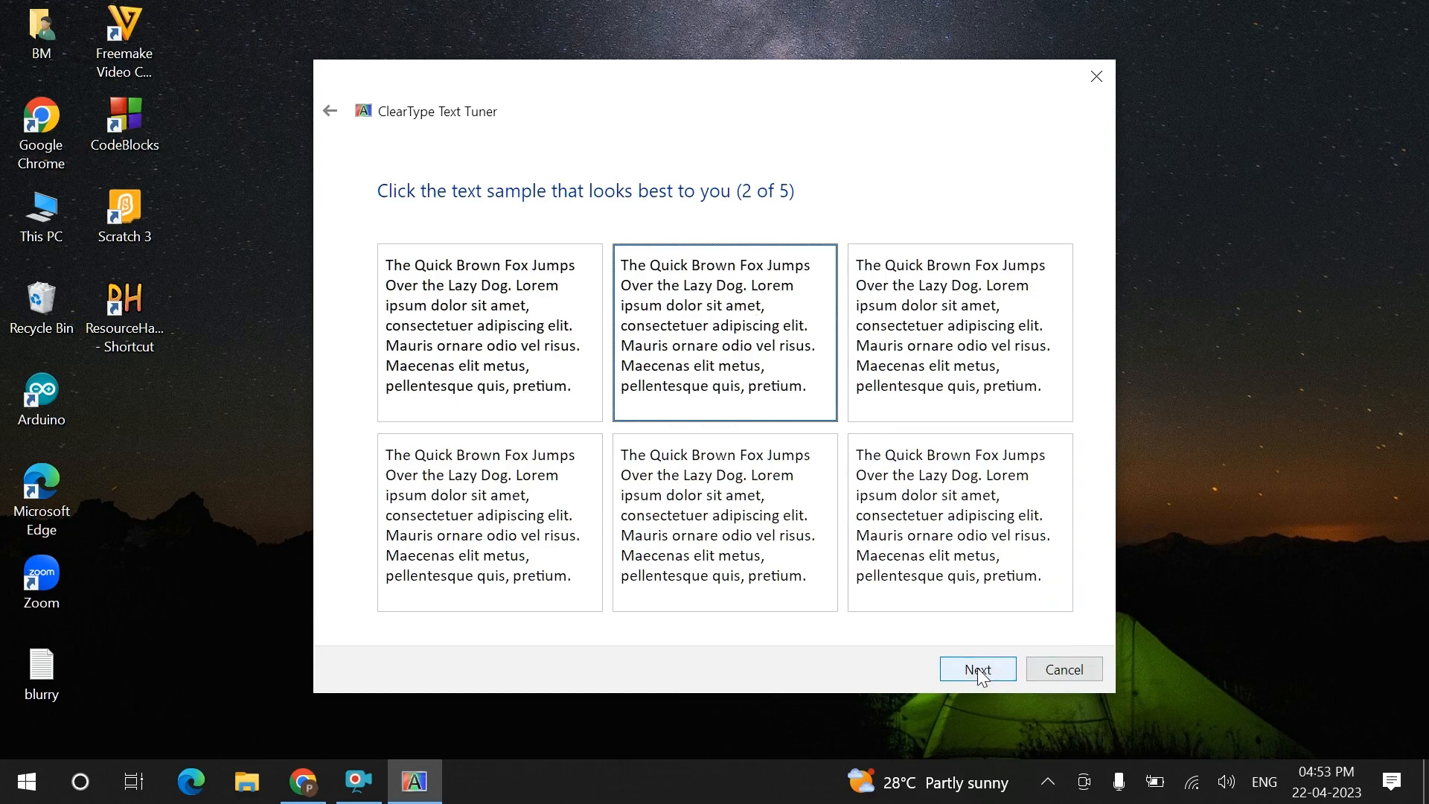
pyautogui.click(977, 668)
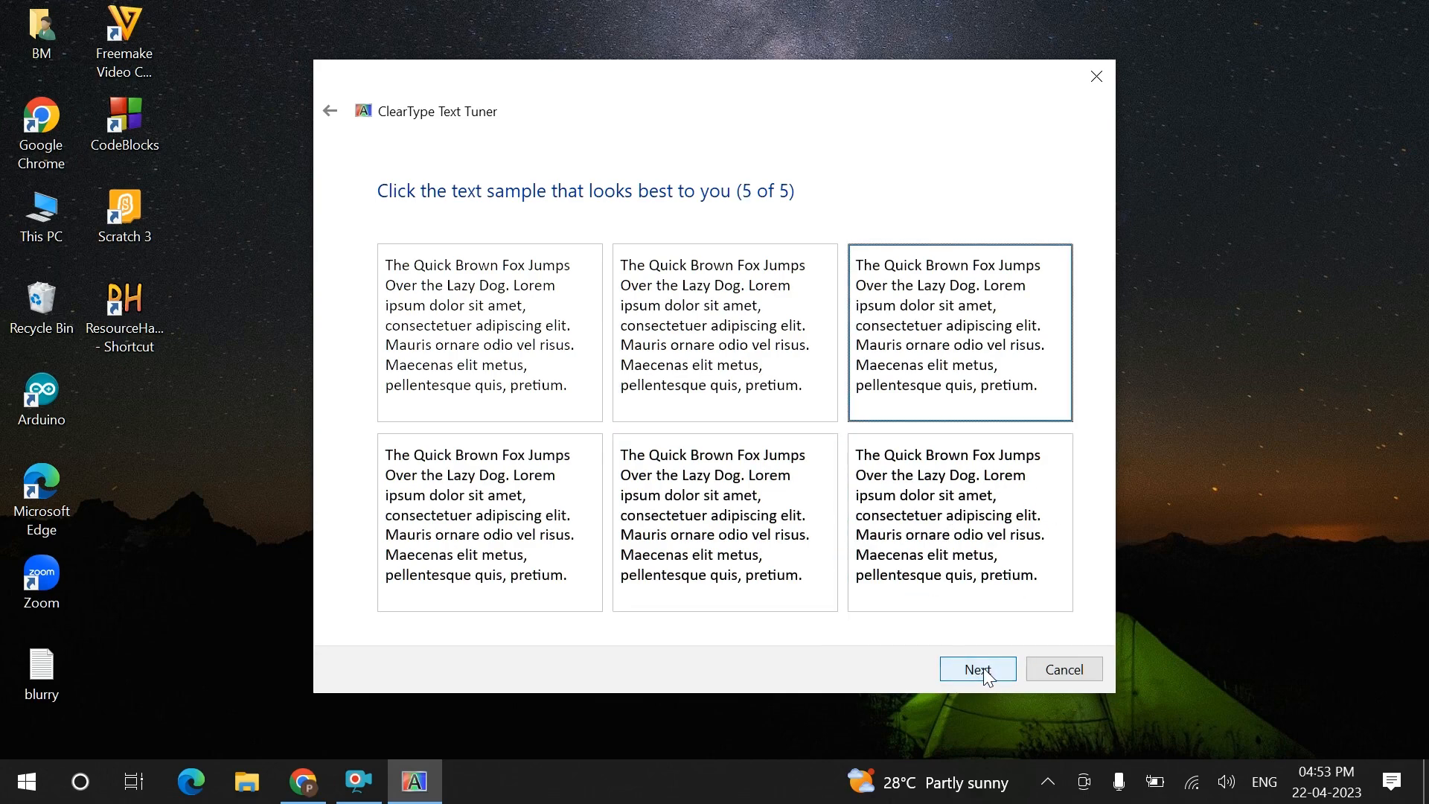
pyautogui.click(975, 669)
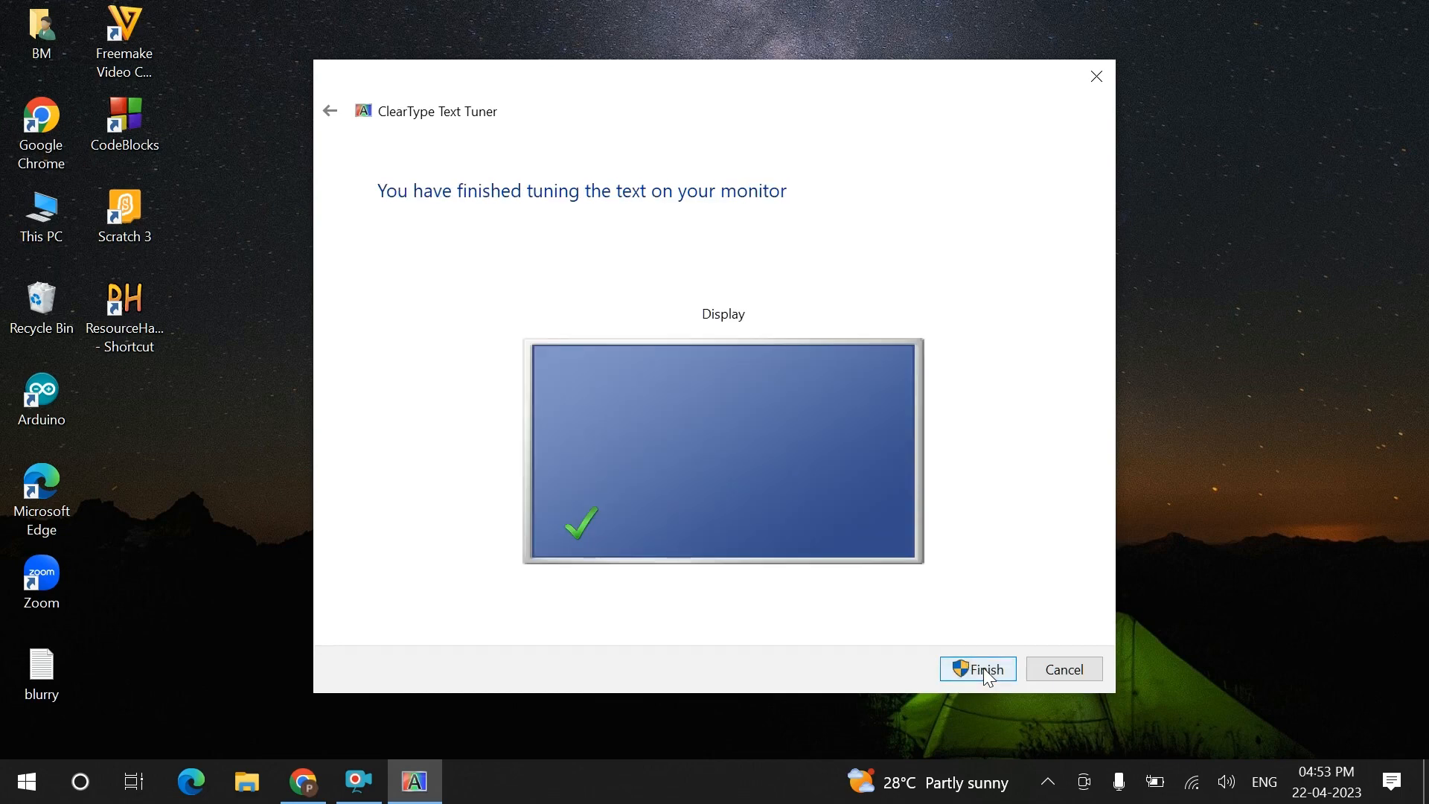
pyautogui.click(976, 668)
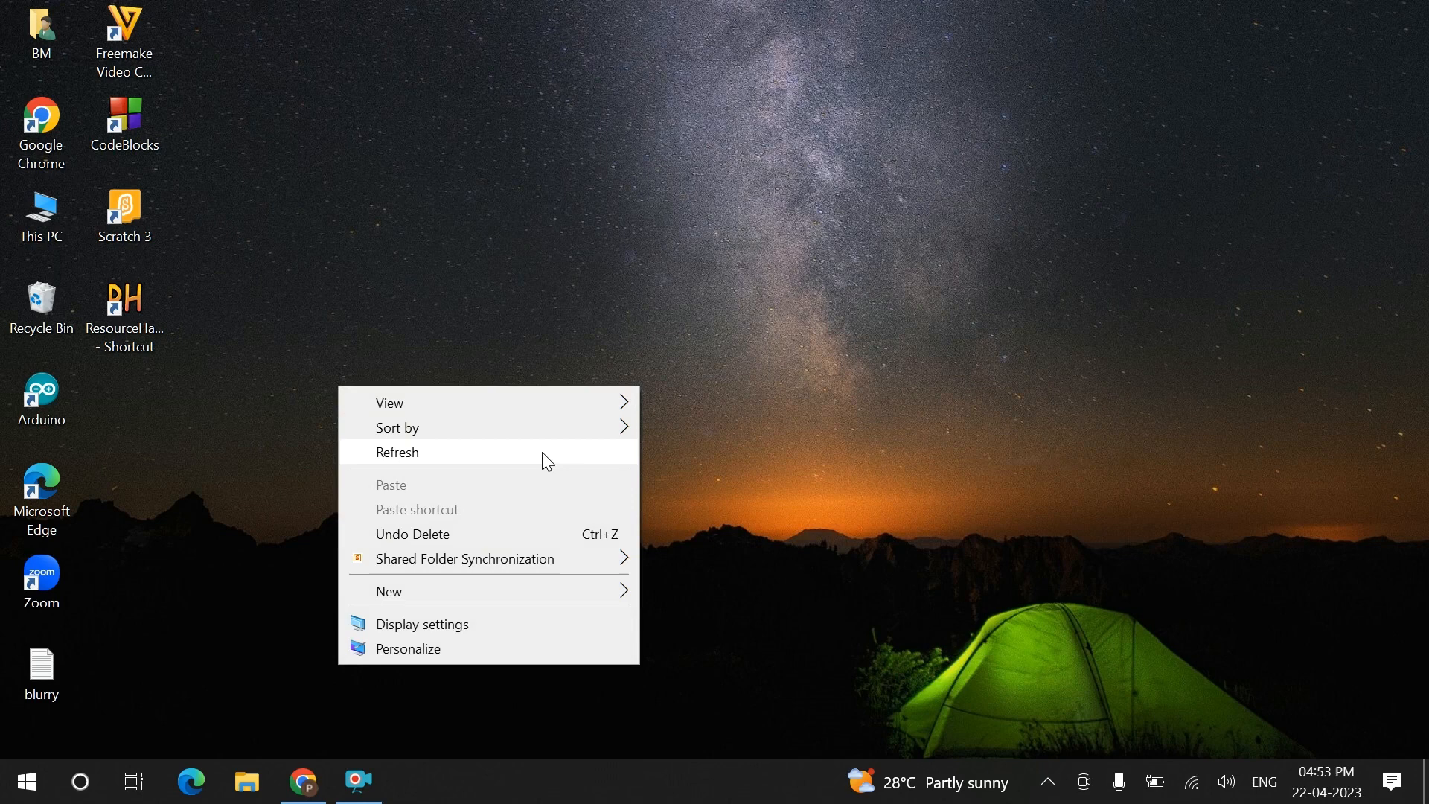
# Refresh the desktop, then launch System Properties with sysdm.cpl from Start.
pyautogui.click(396, 452)
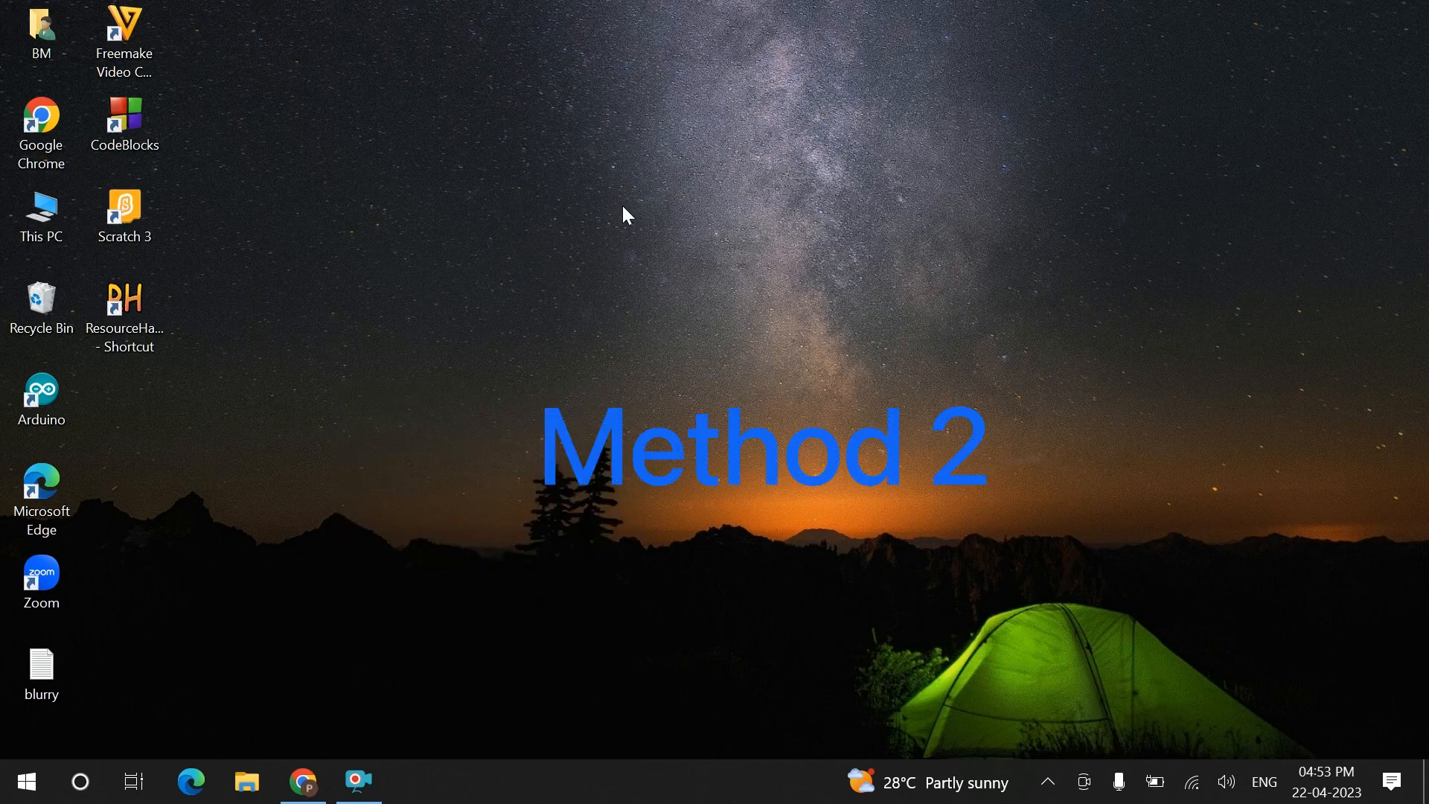
pyautogui.click(25, 781)
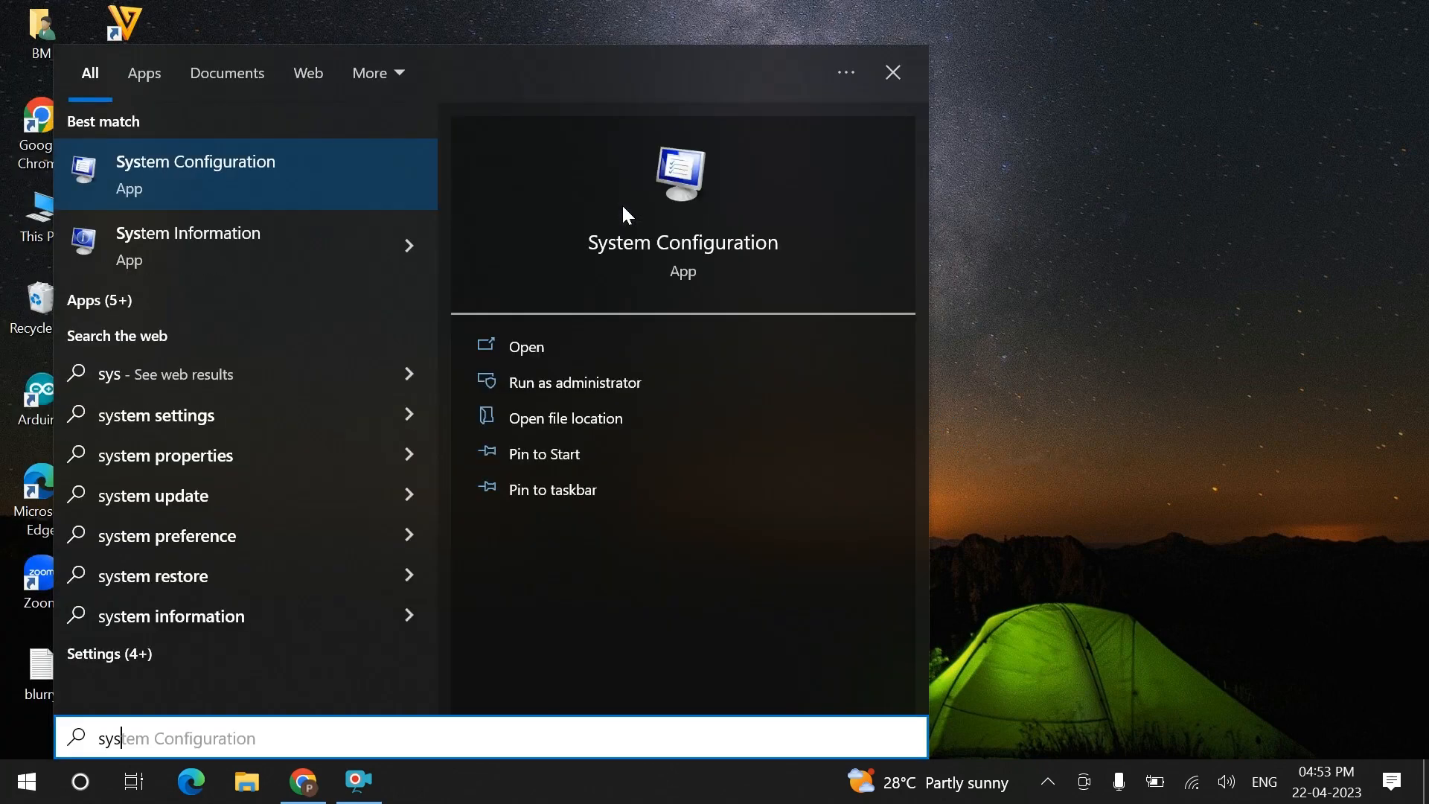
pyautogui.write('sysdm.cpl')
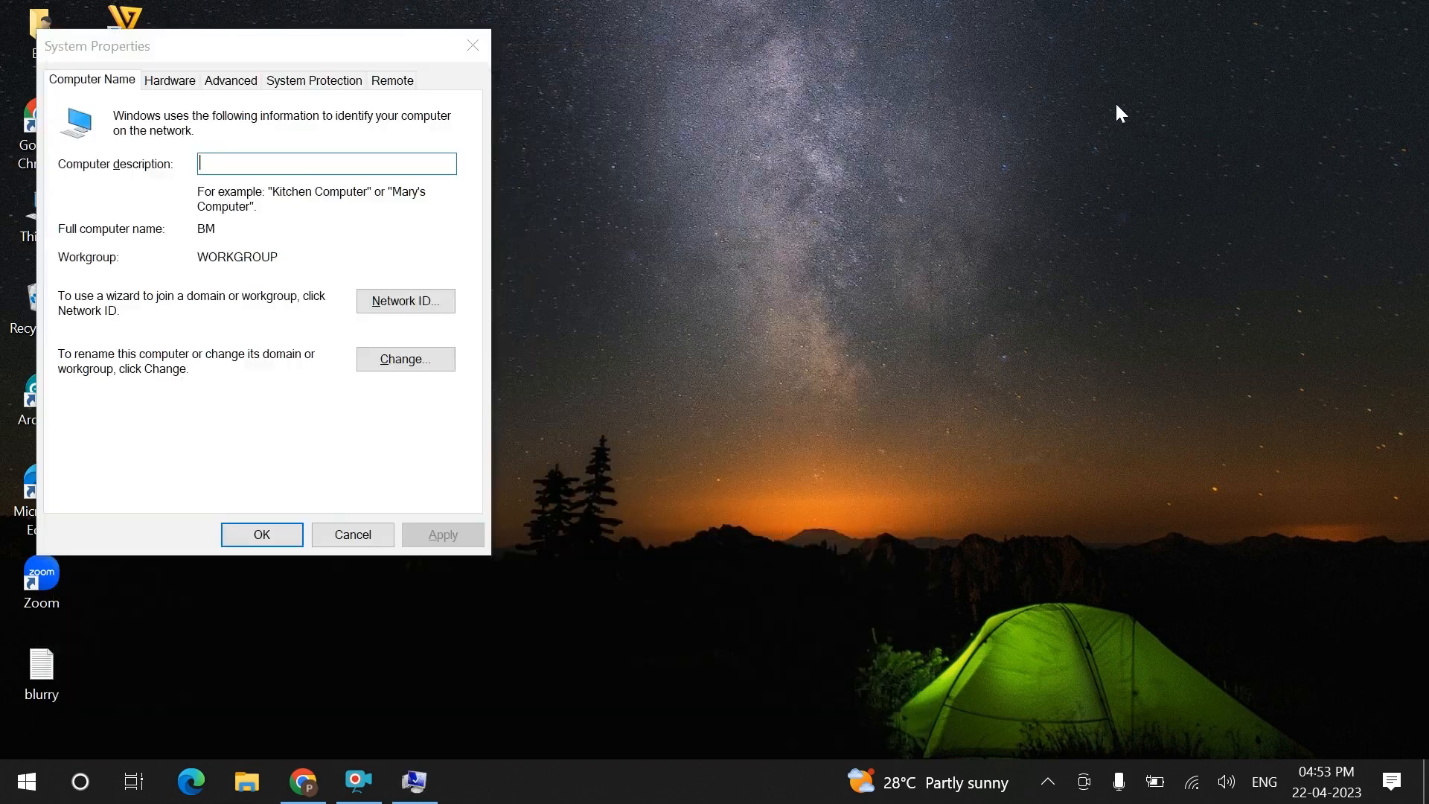
pyautogui.moveTo(326, 49)
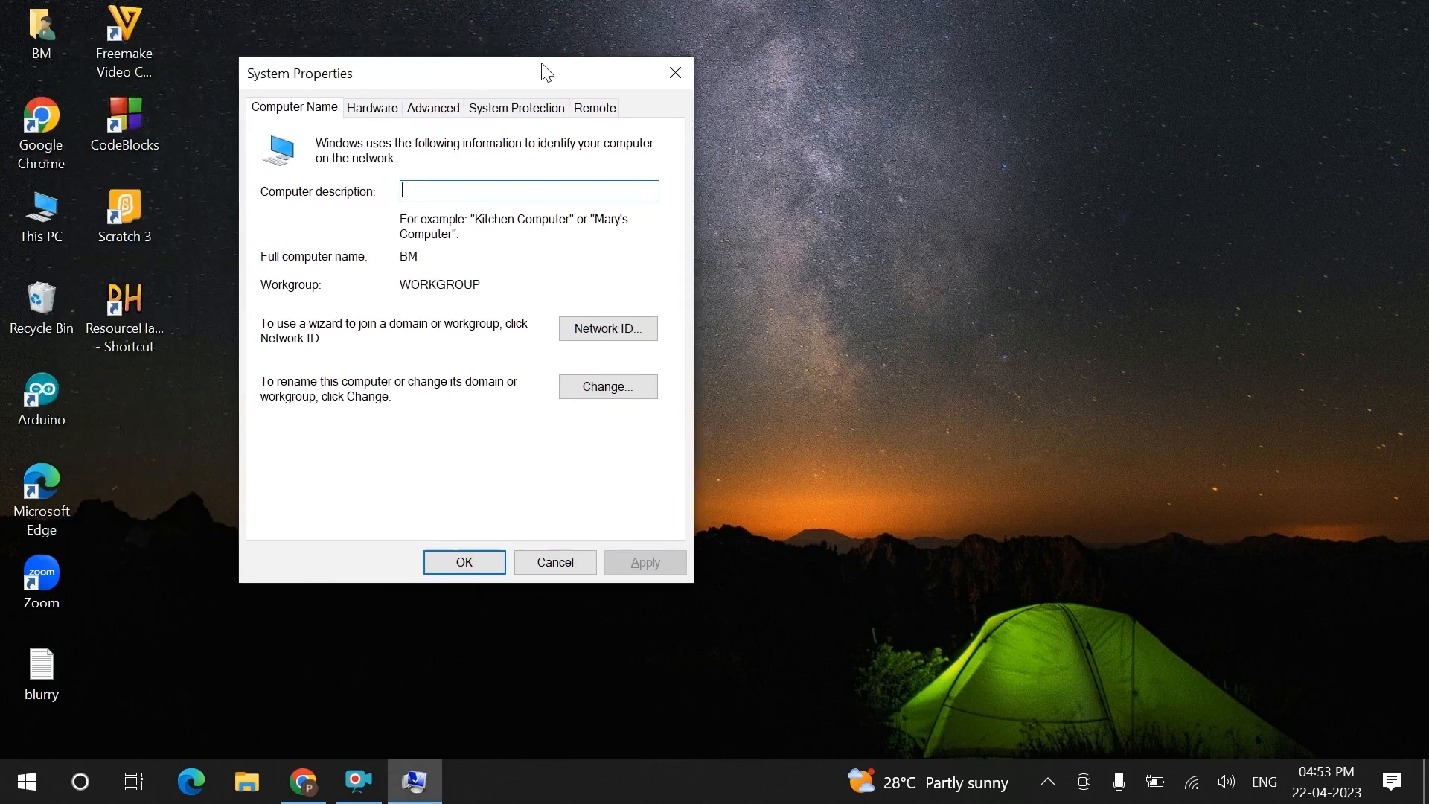
# Set Performance Options visual effects to Adjust for best appearance and confirm.
pyautogui.click(434, 107)
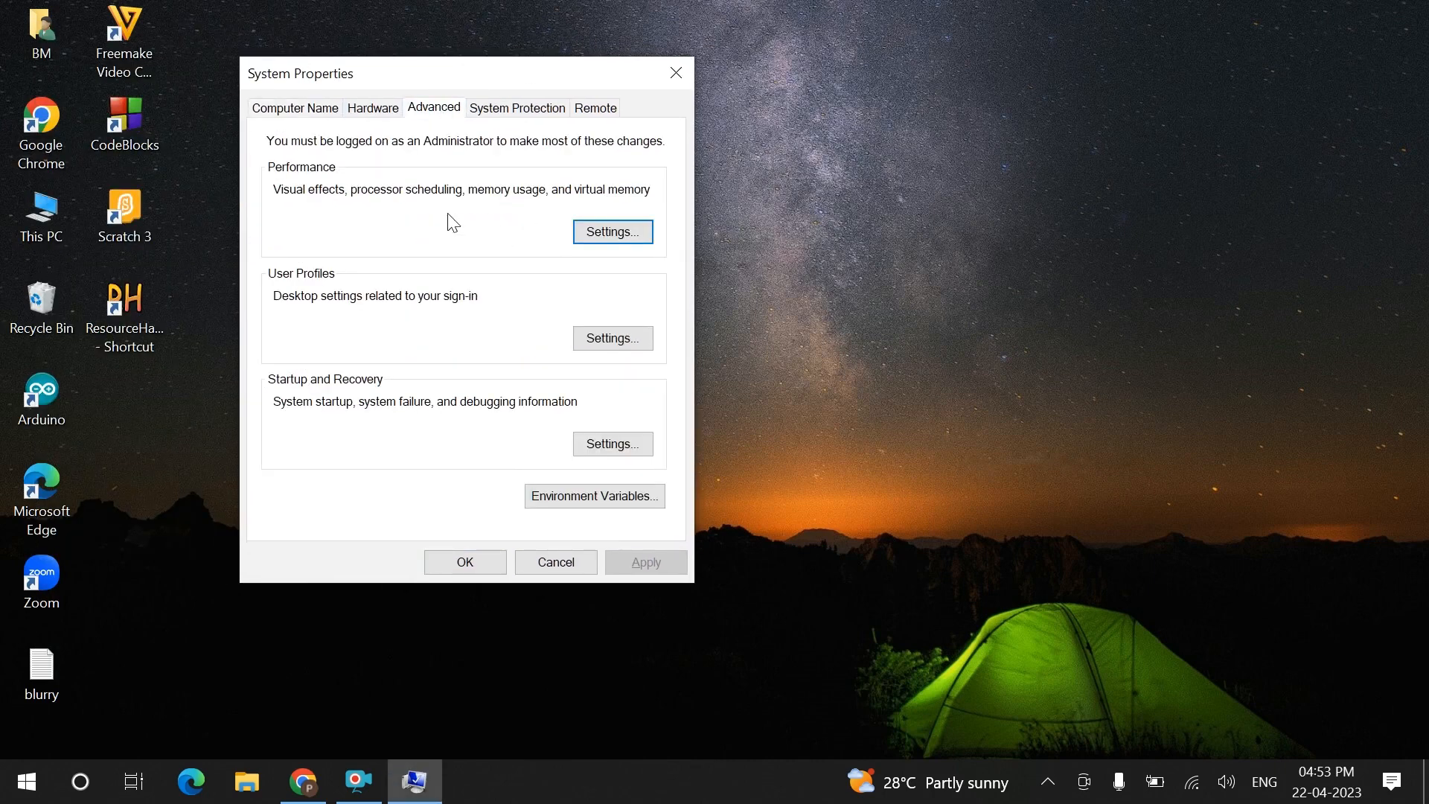
pyautogui.click(612, 231)
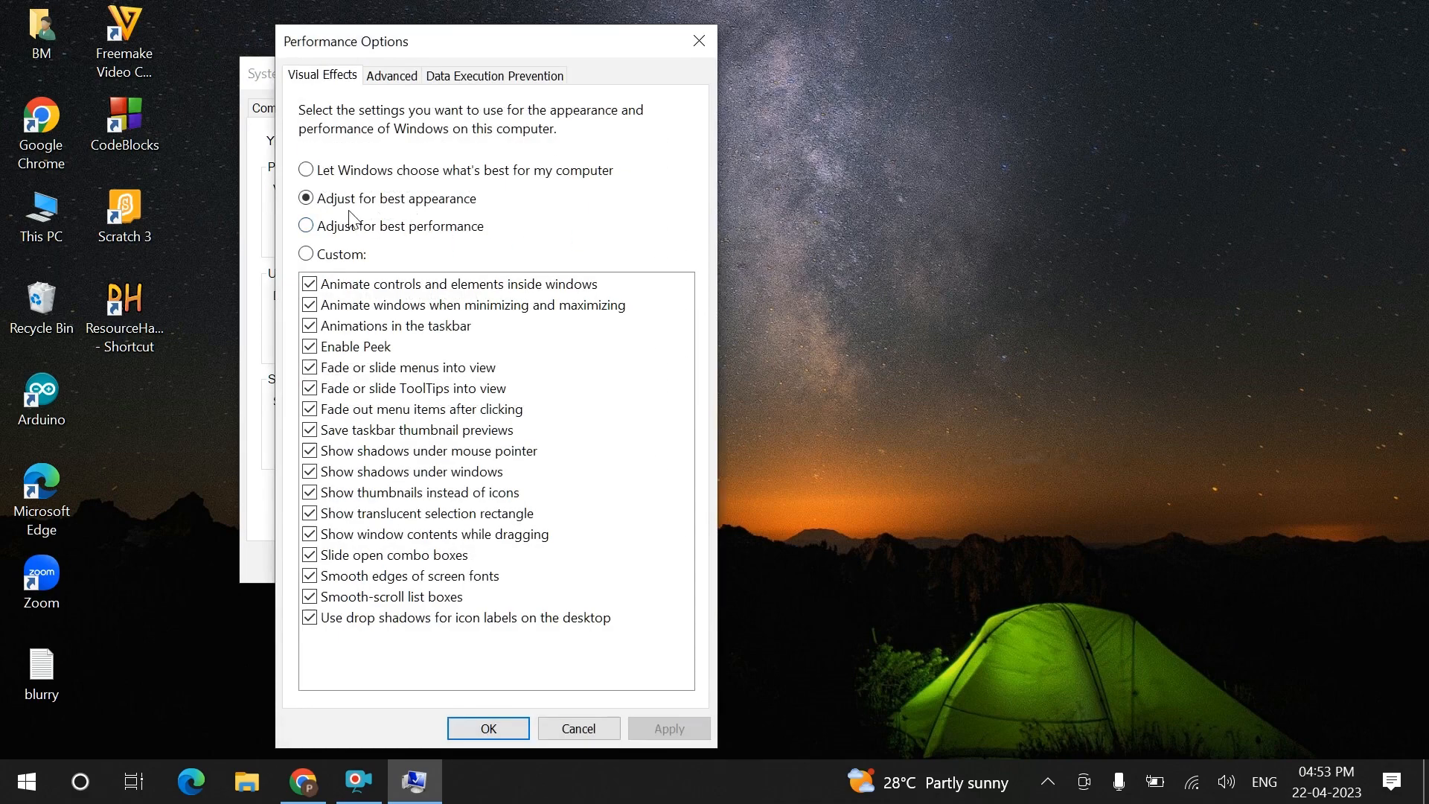
pyautogui.click(306, 197)
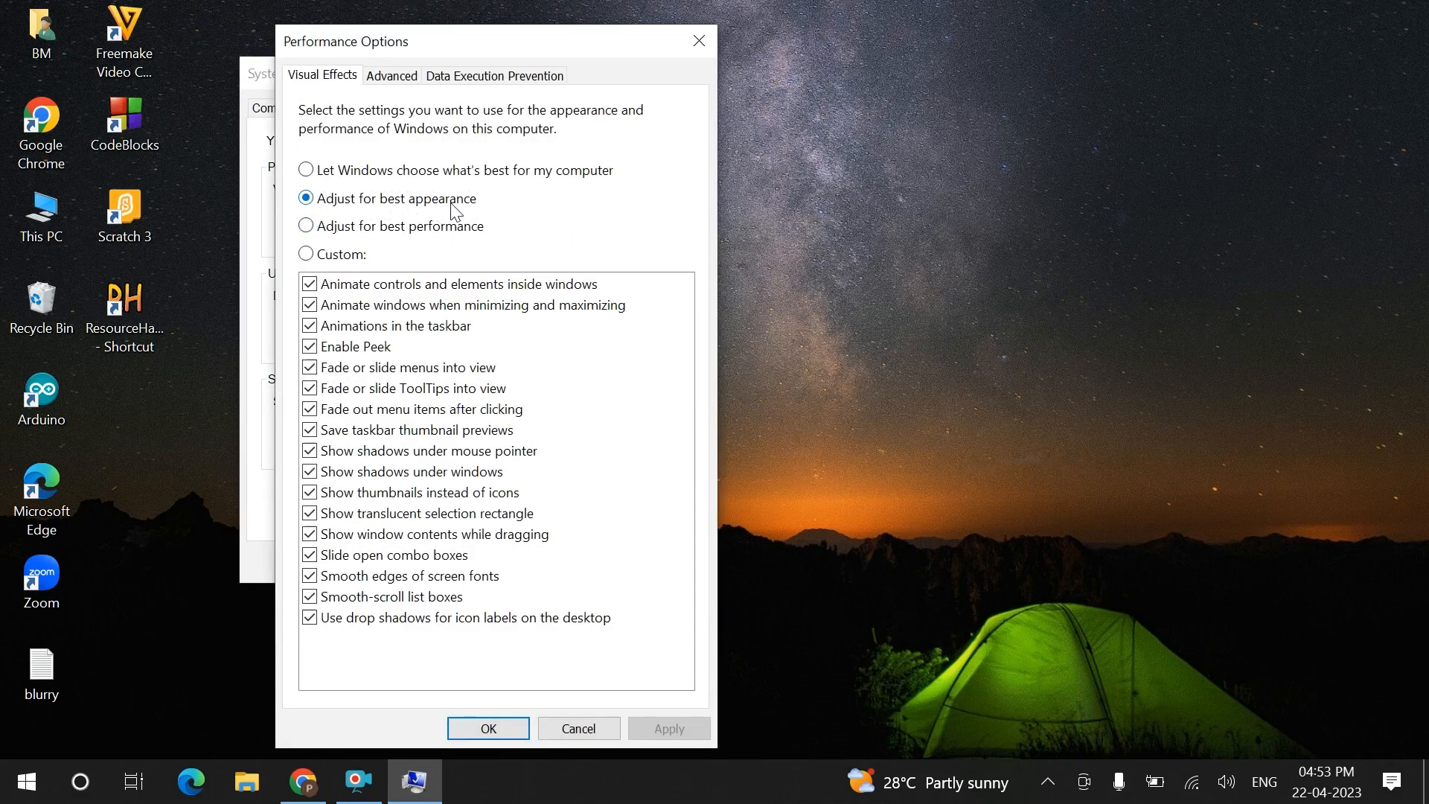
pyautogui.click(488, 728)
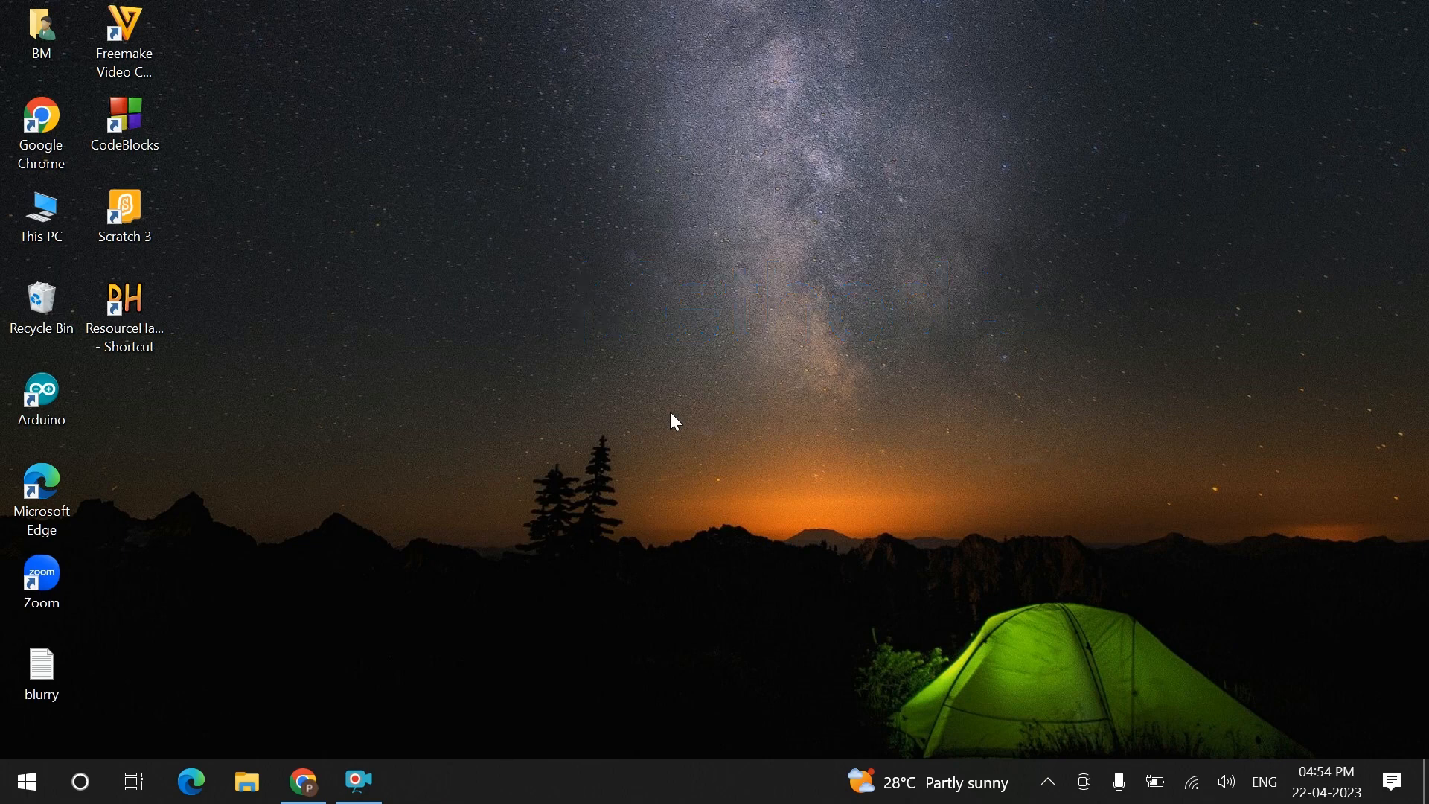
# Search the Start menu for 'reg' to launch Registry Editor.
pyautogui.click(25, 780)
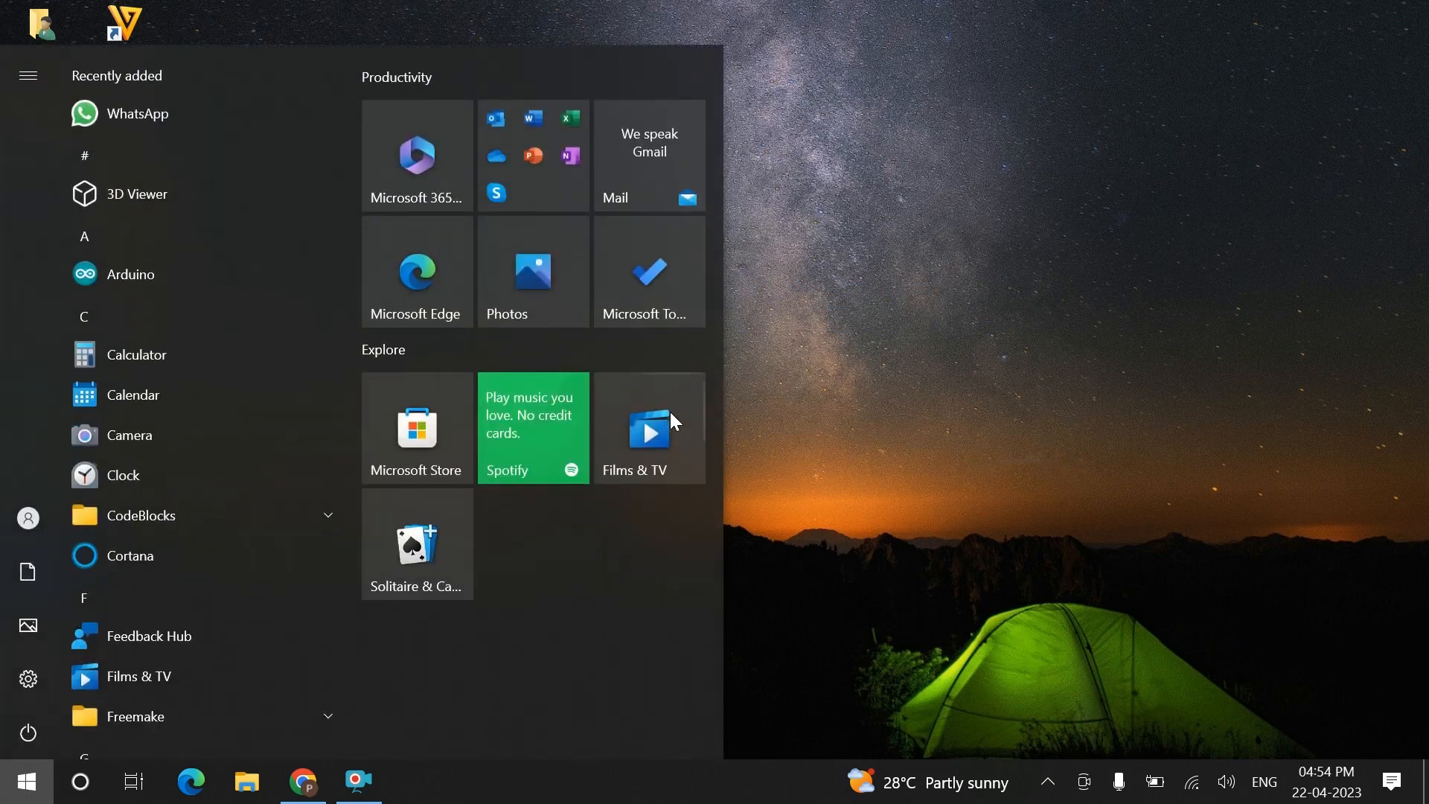
pyautogui.write('reg')
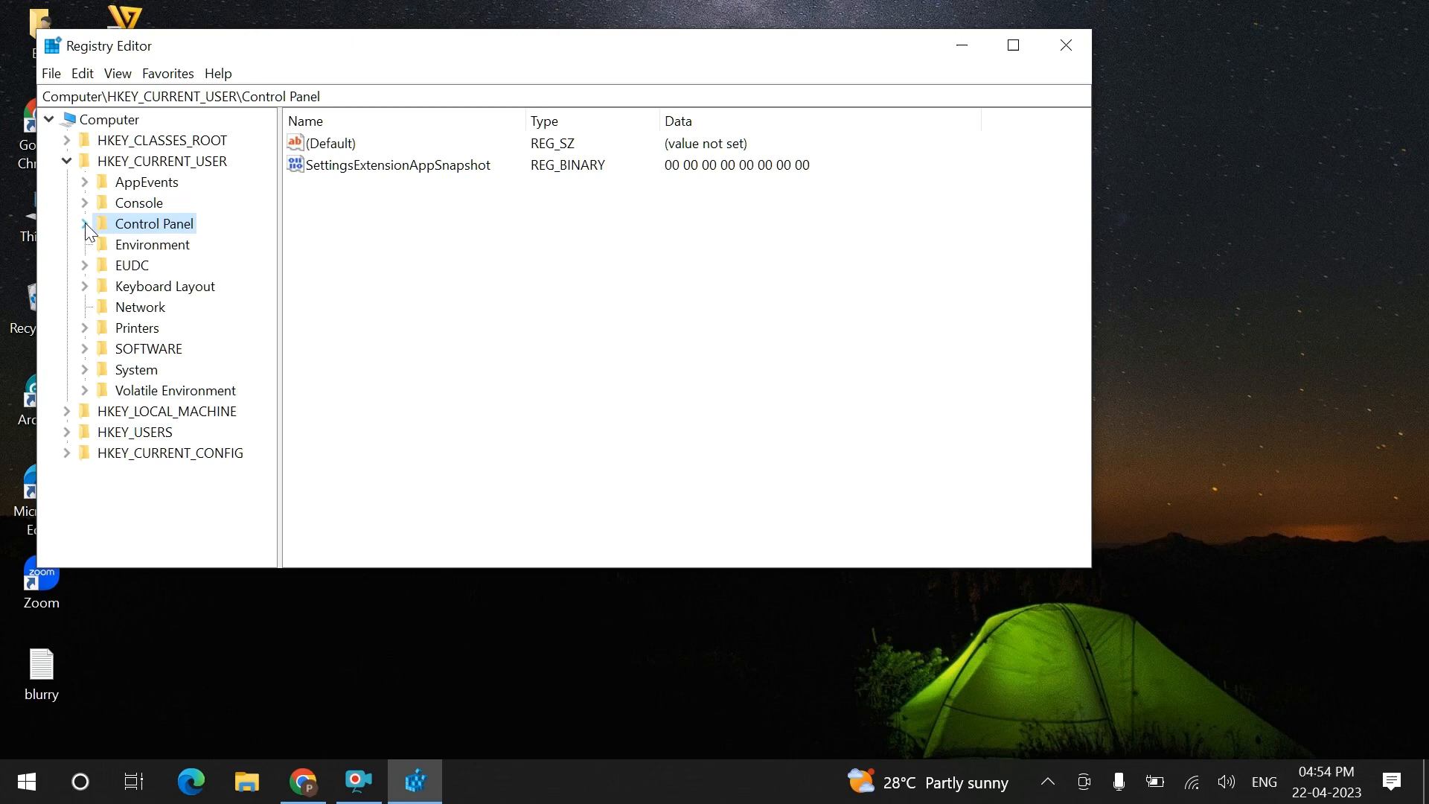
# Change Win8DpiScaling under HKEY_CURRENT_USER\Control Panel\Desktop from 0 to 1.
pyautogui.click(84, 224)
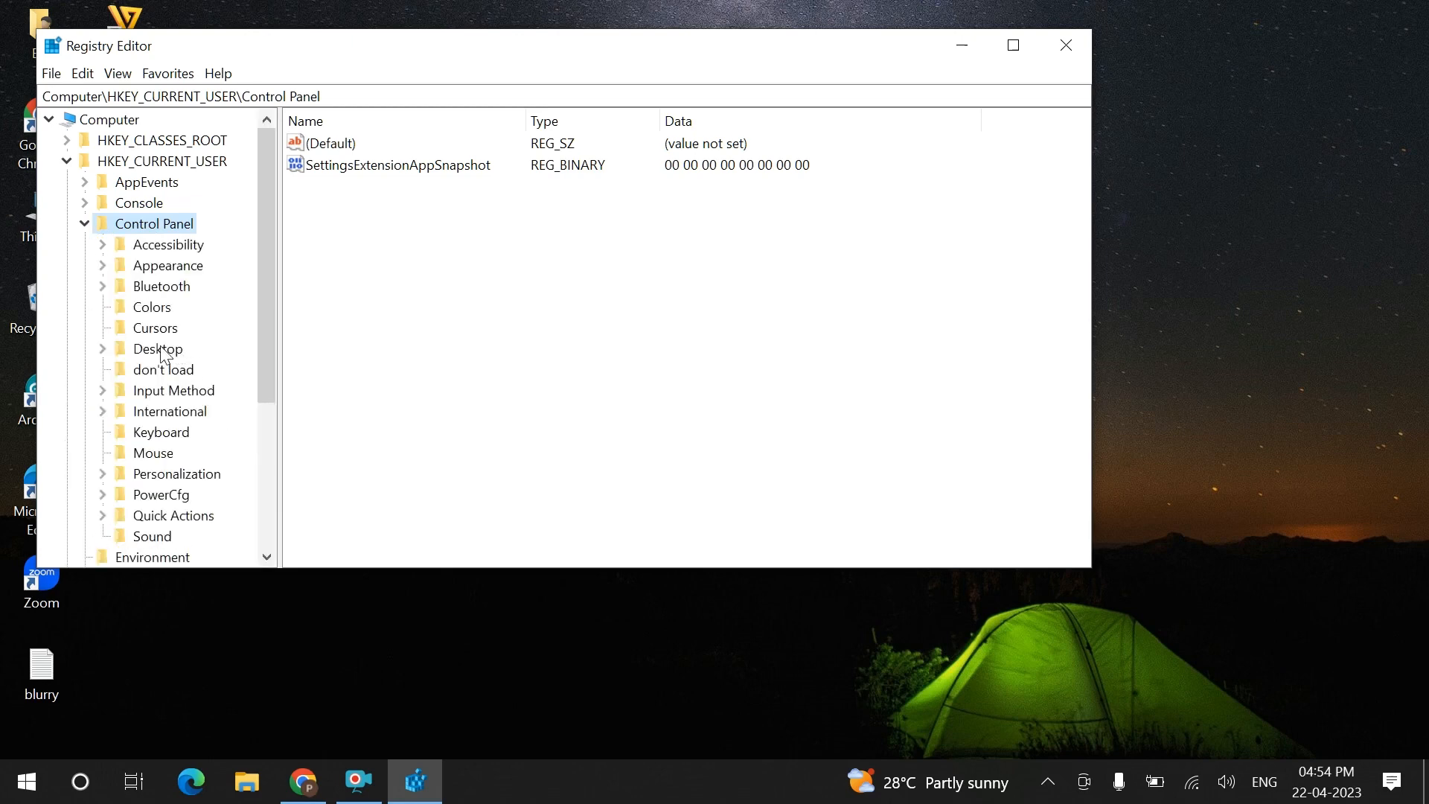
pyautogui.click(158, 349)
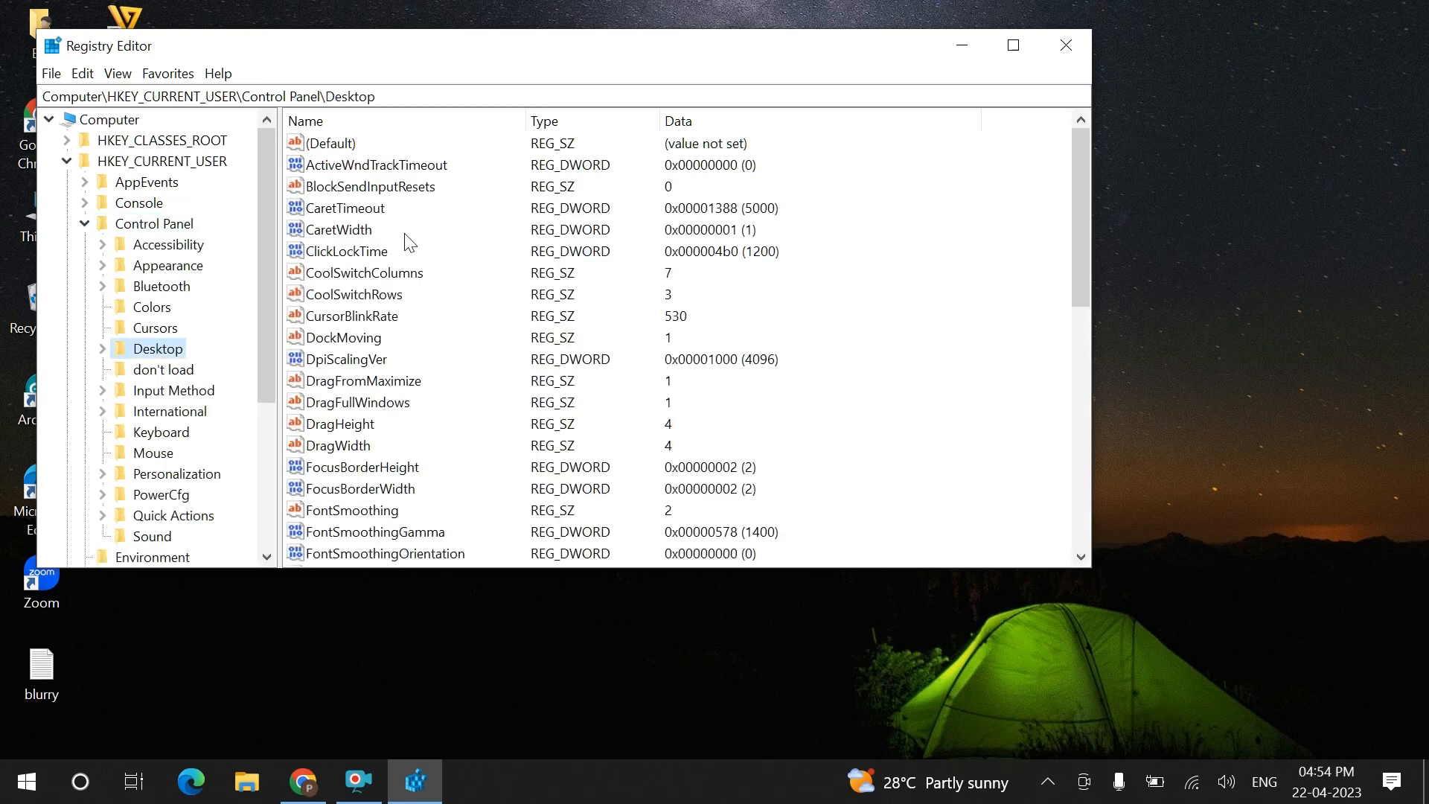
pyautogui.moveTo(1039, 264)
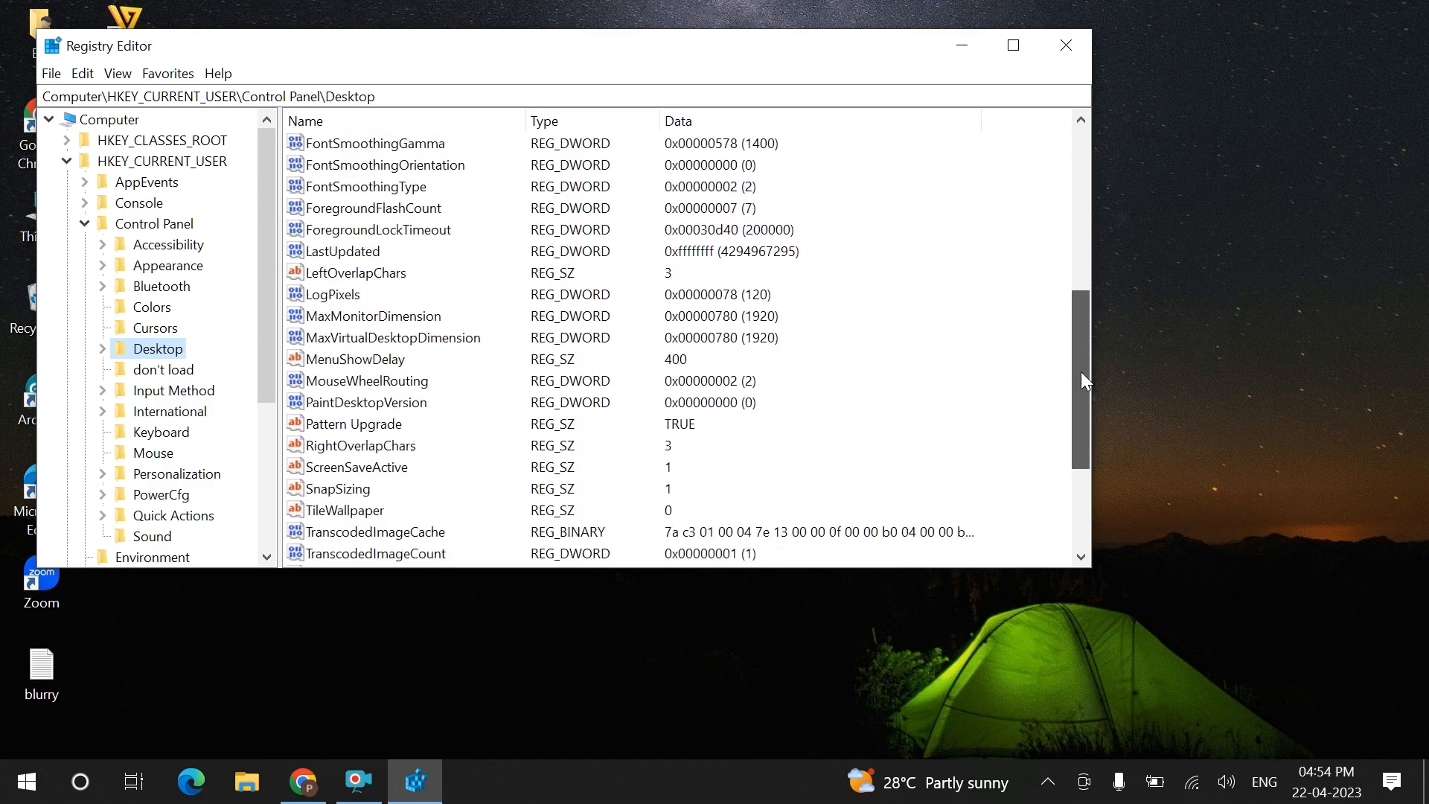
pyautogui.scroll(-3)
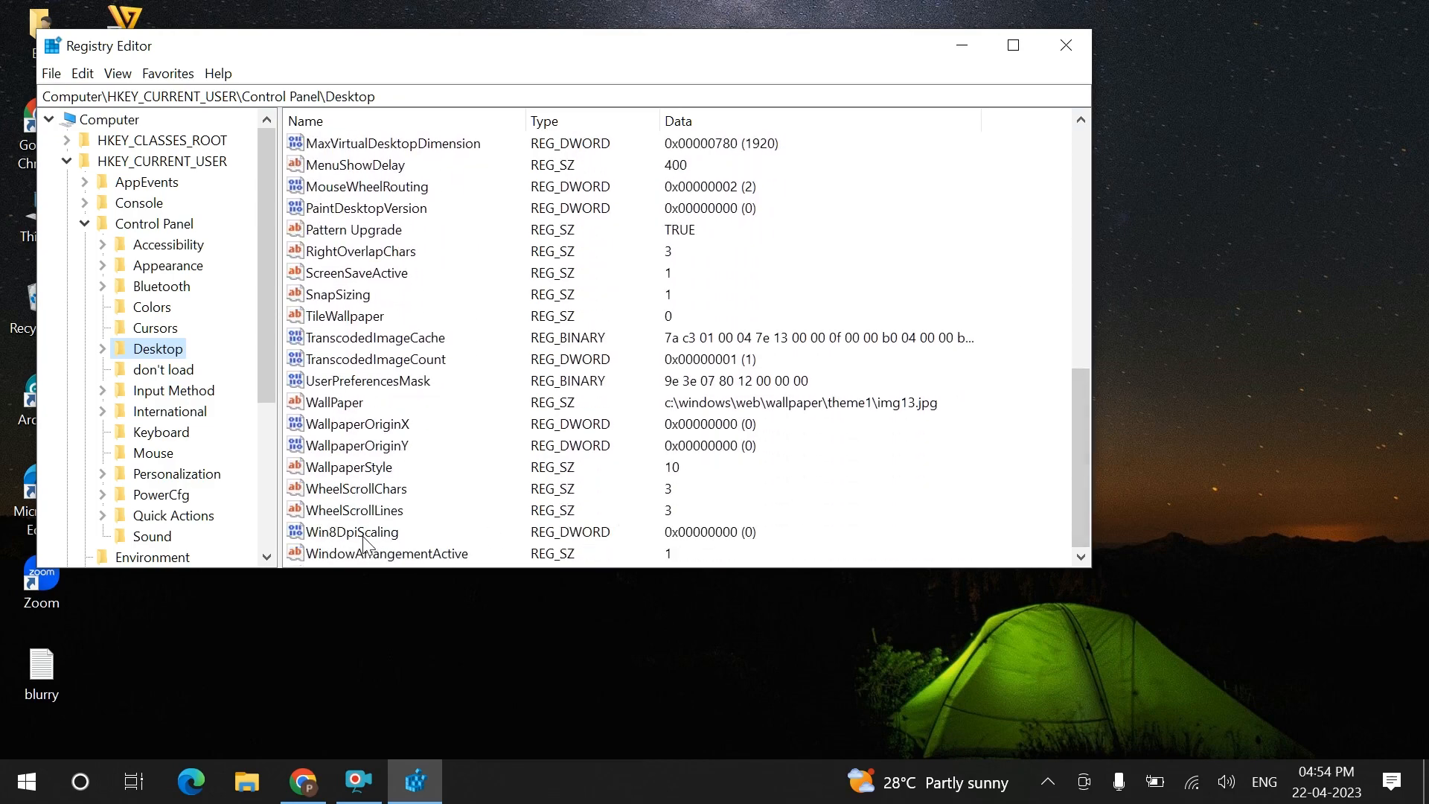
pyautogui.click(351, 531)
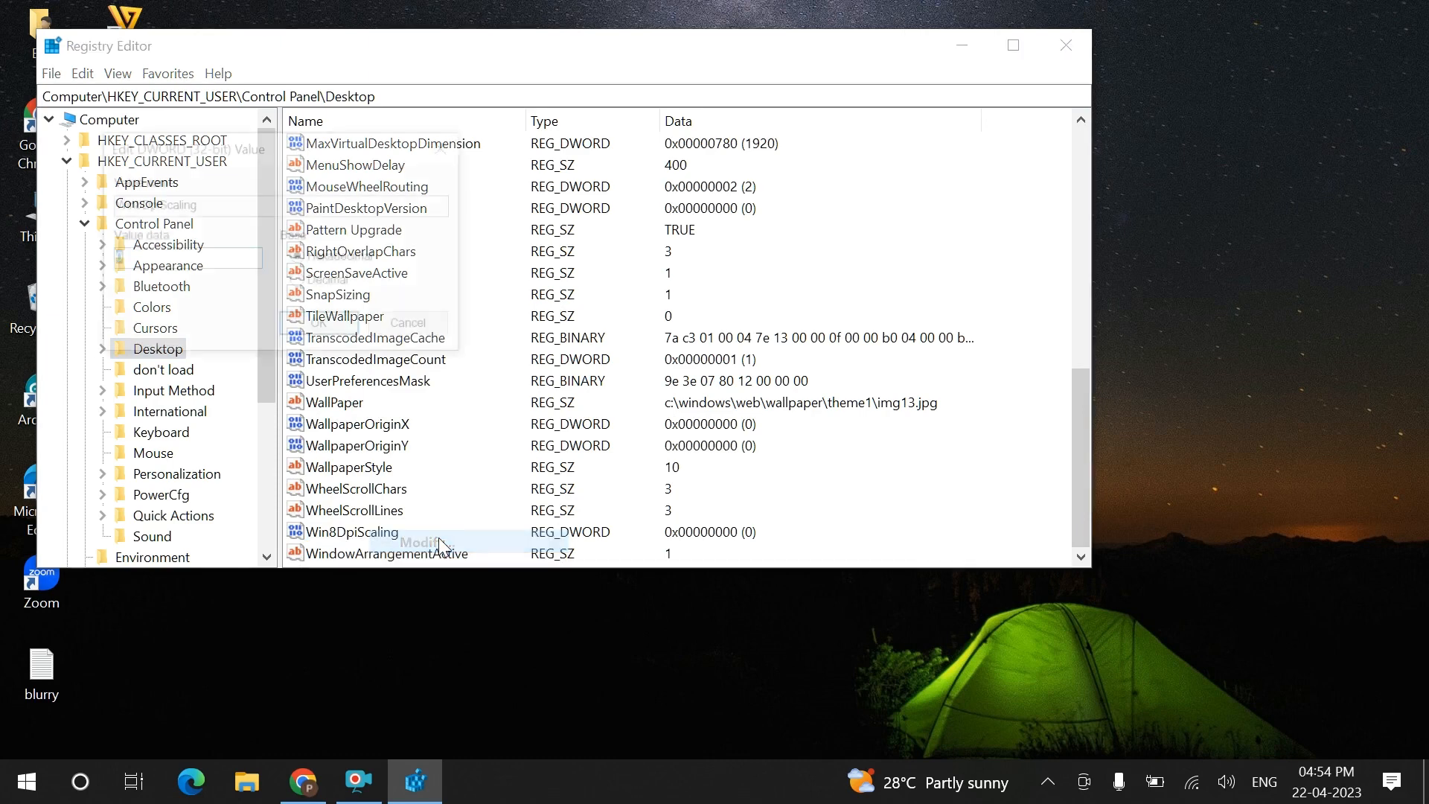
pyautogui.click(425, 541)
pyautogui.write('1')
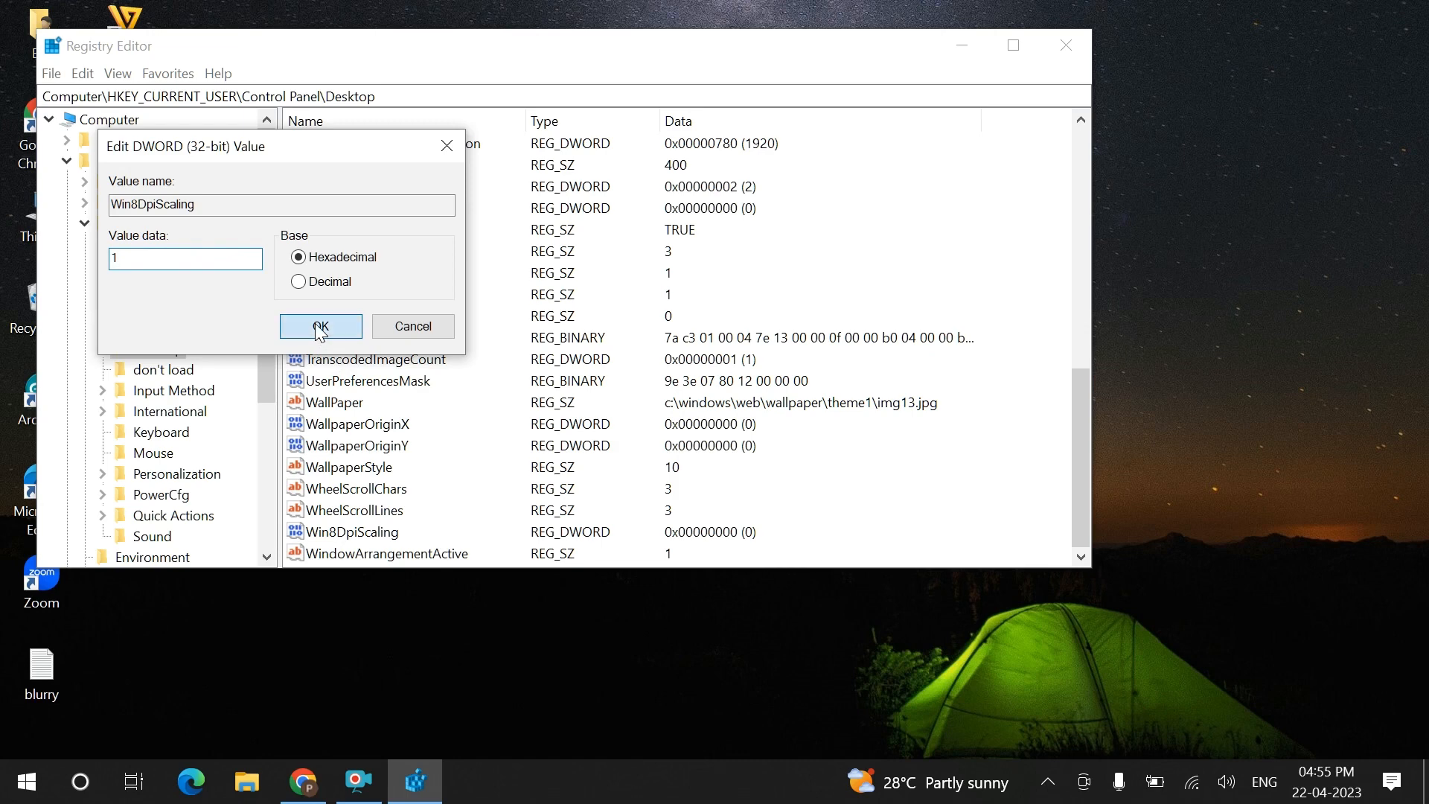
pyautogui.click(320, 326)
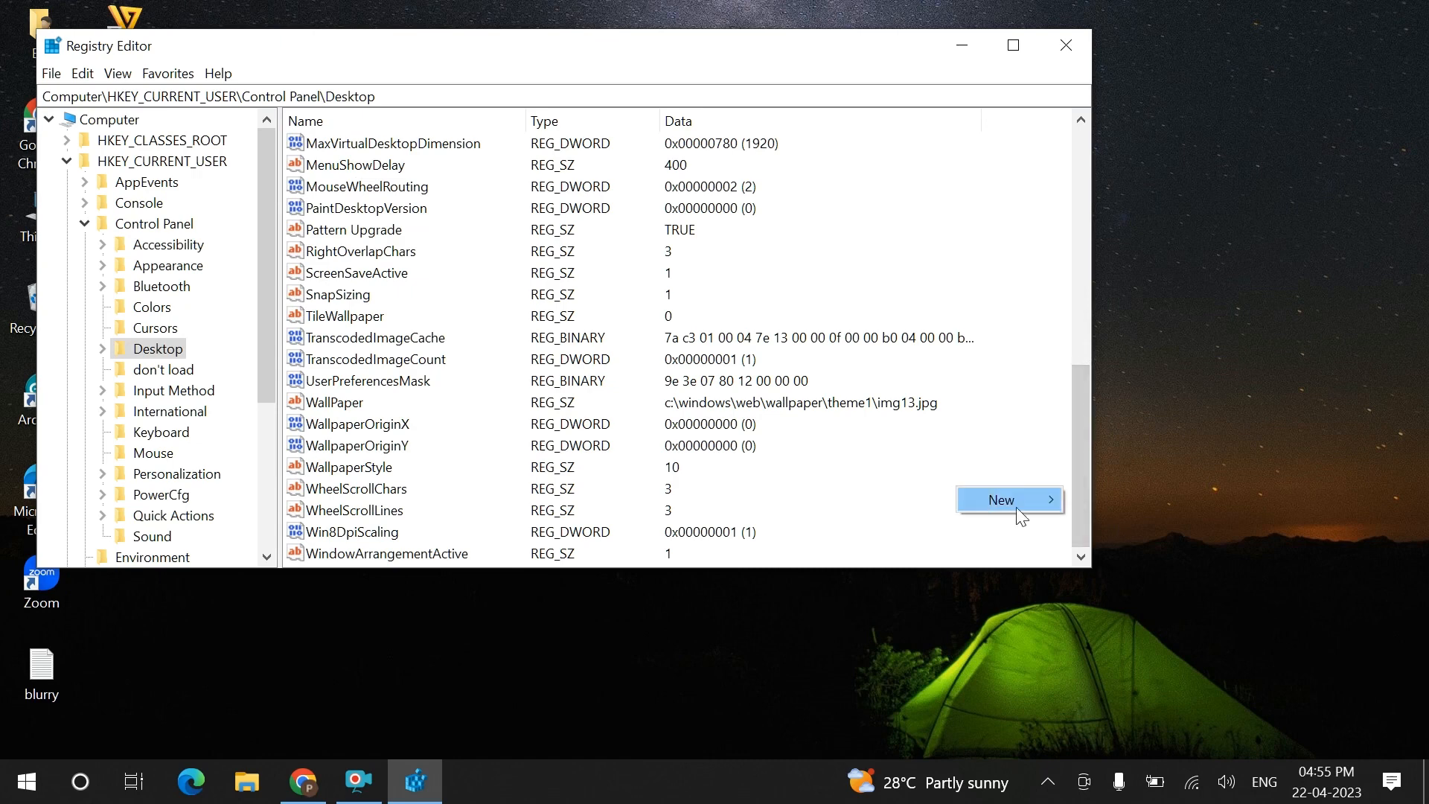
# Create a new DWORD (32-bit) value named LogPixels under Desktop.
pyautogui.click(999, 500)
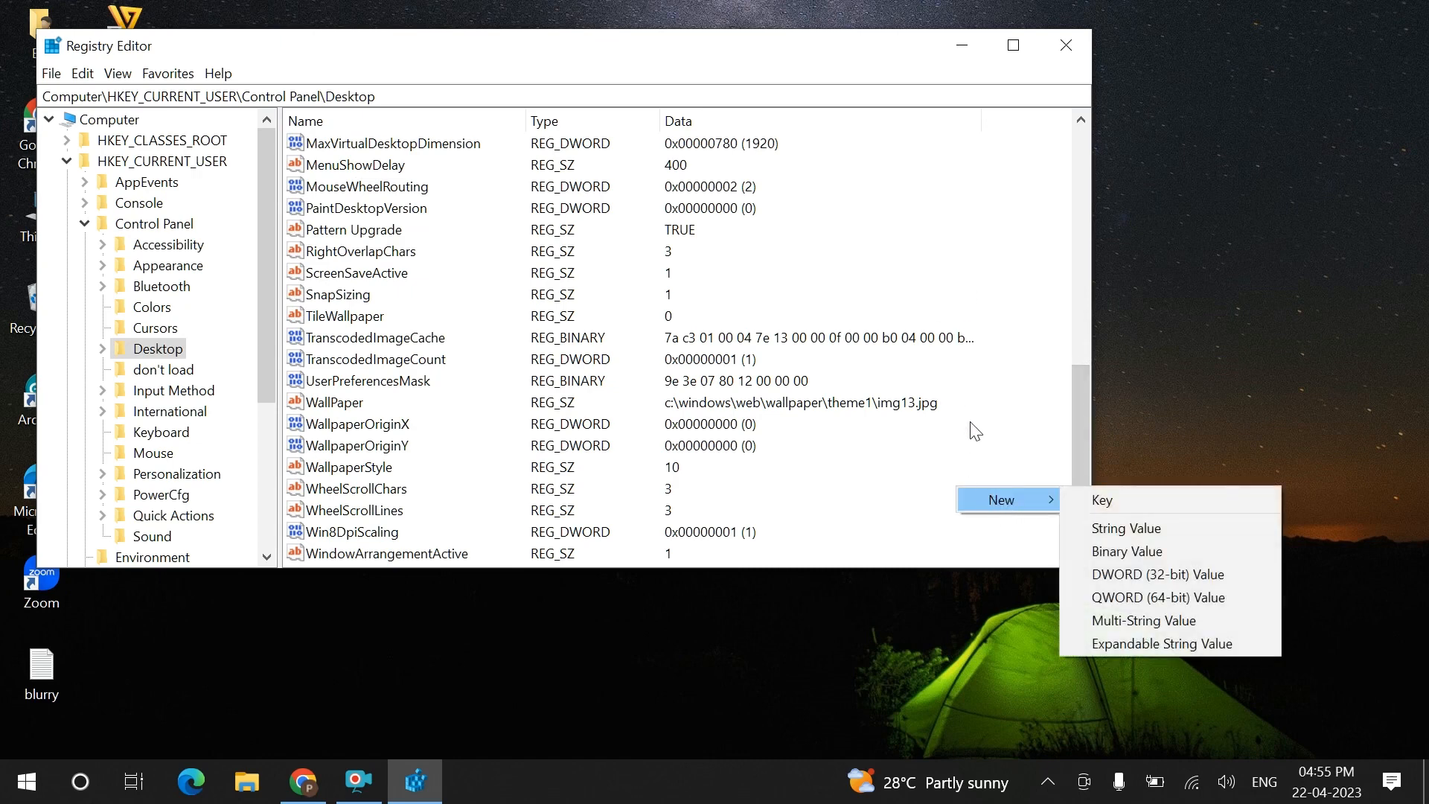
pyautogui.moveTo(1158, 574)
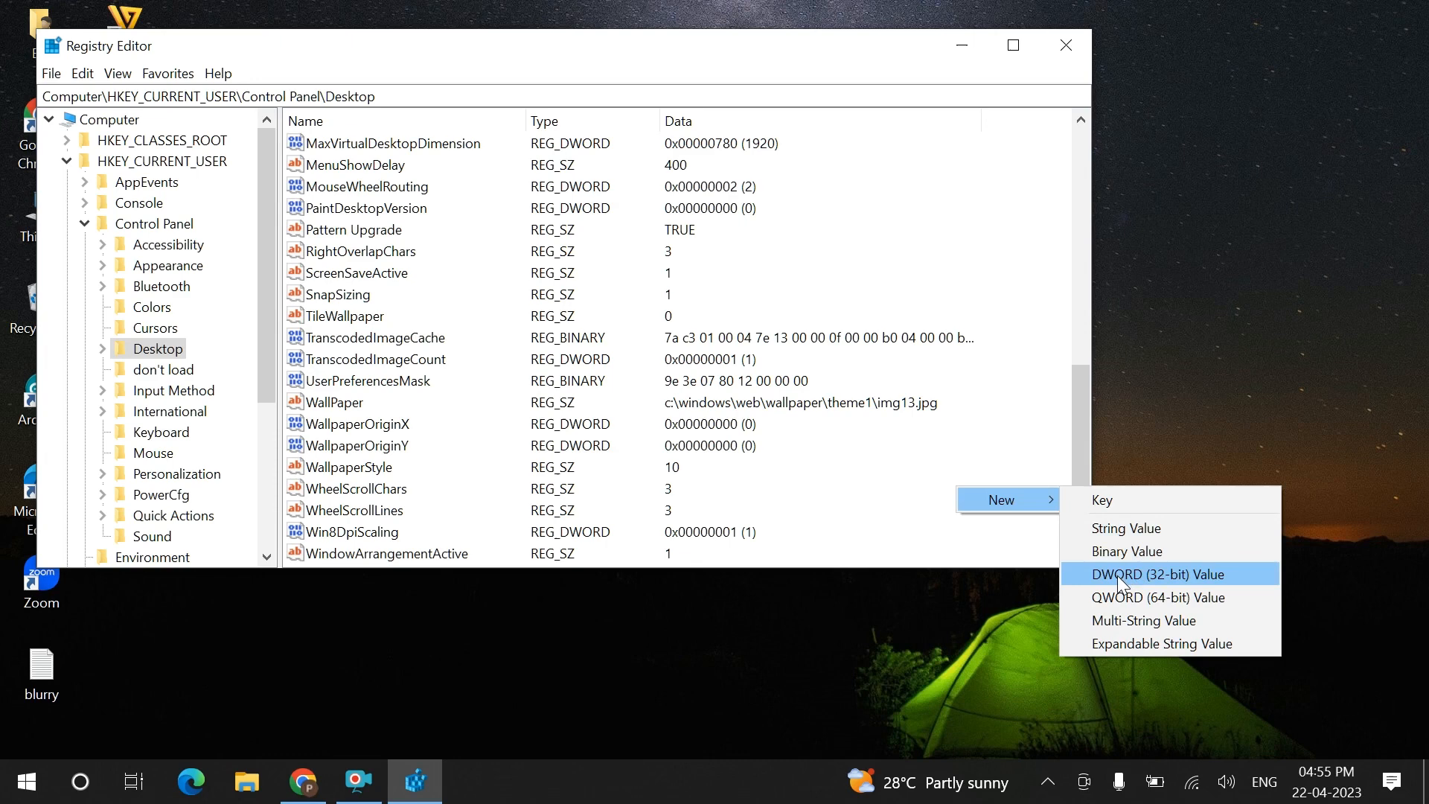
pyautogui.click(1158, 574)
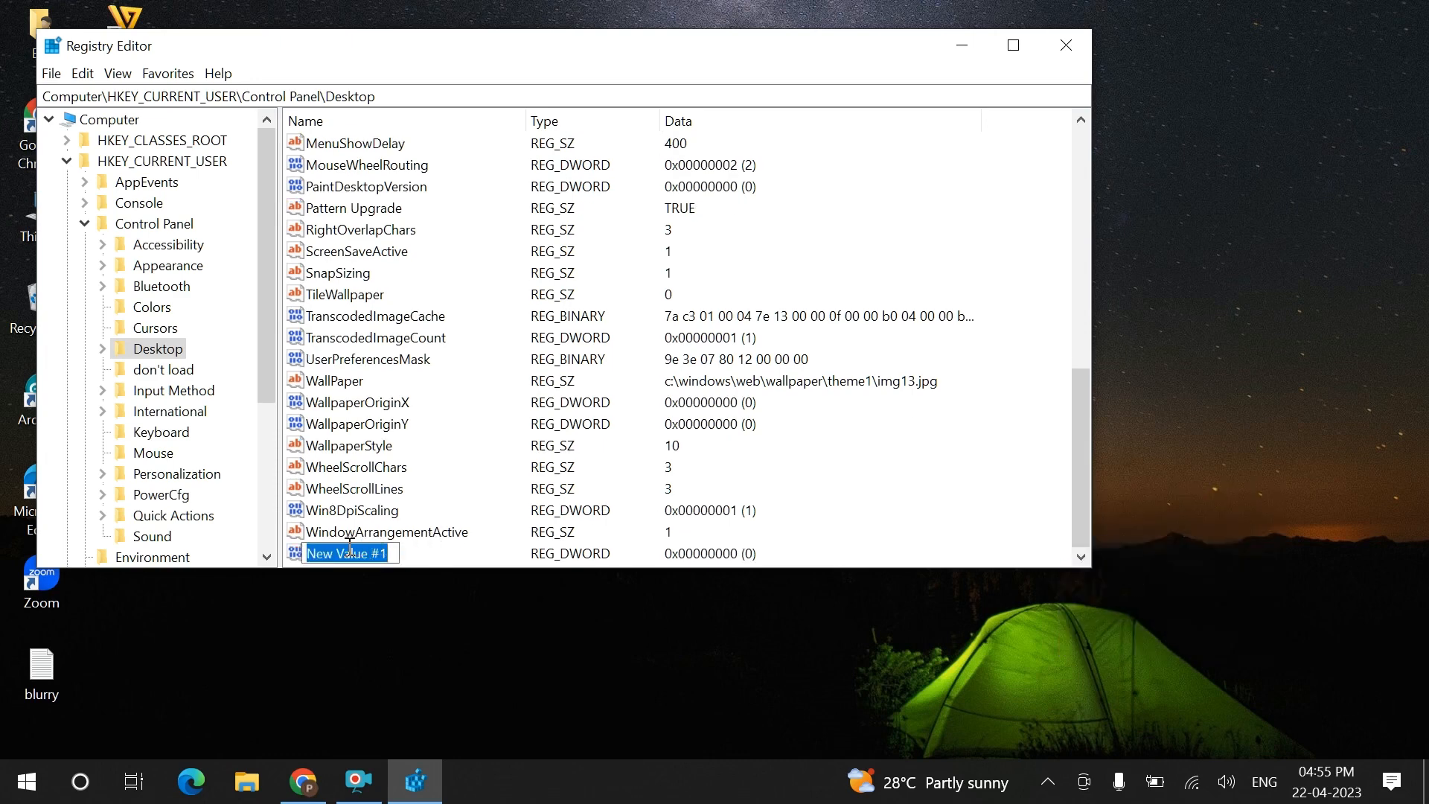
pyautogui.write('Lo')
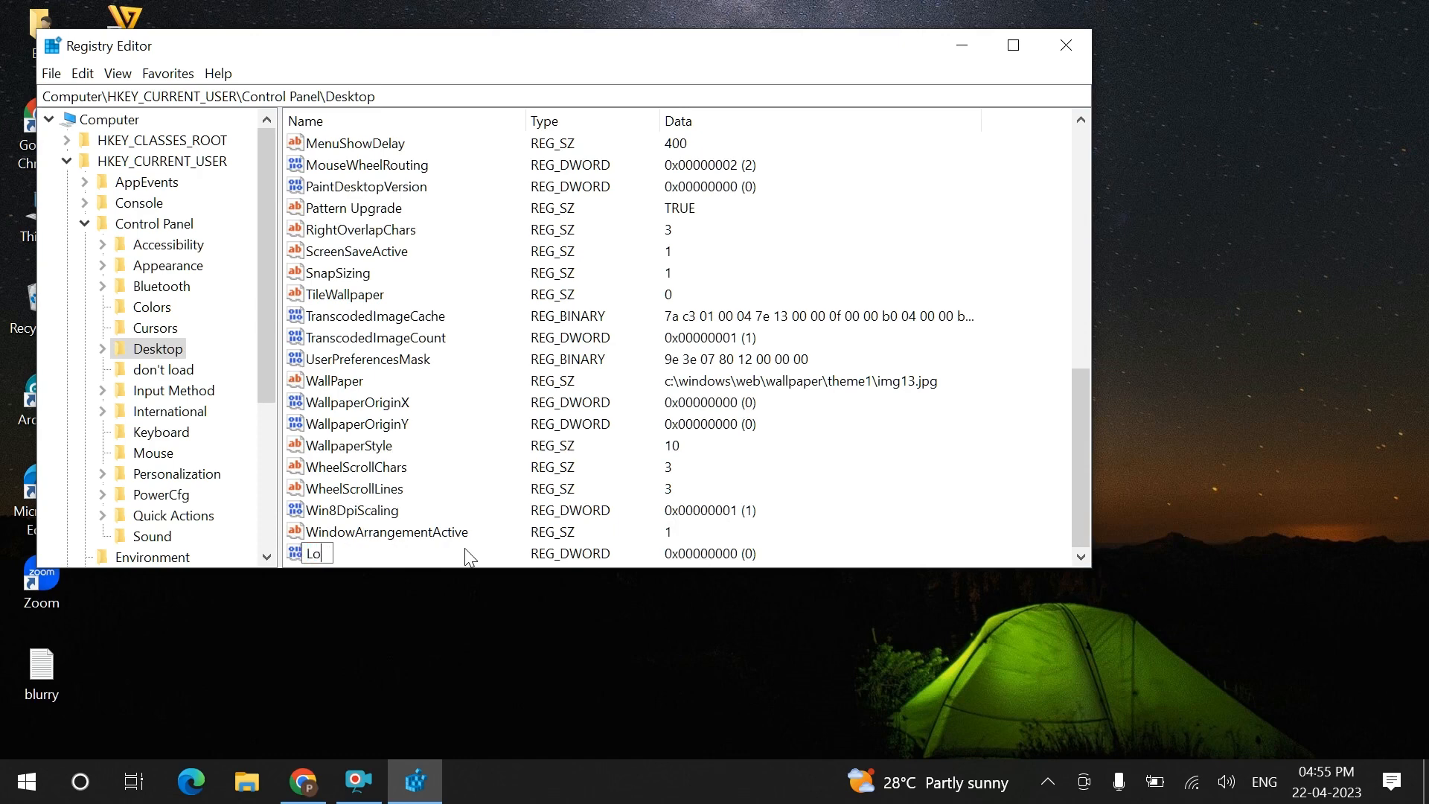
pyautogui.write('gPix')
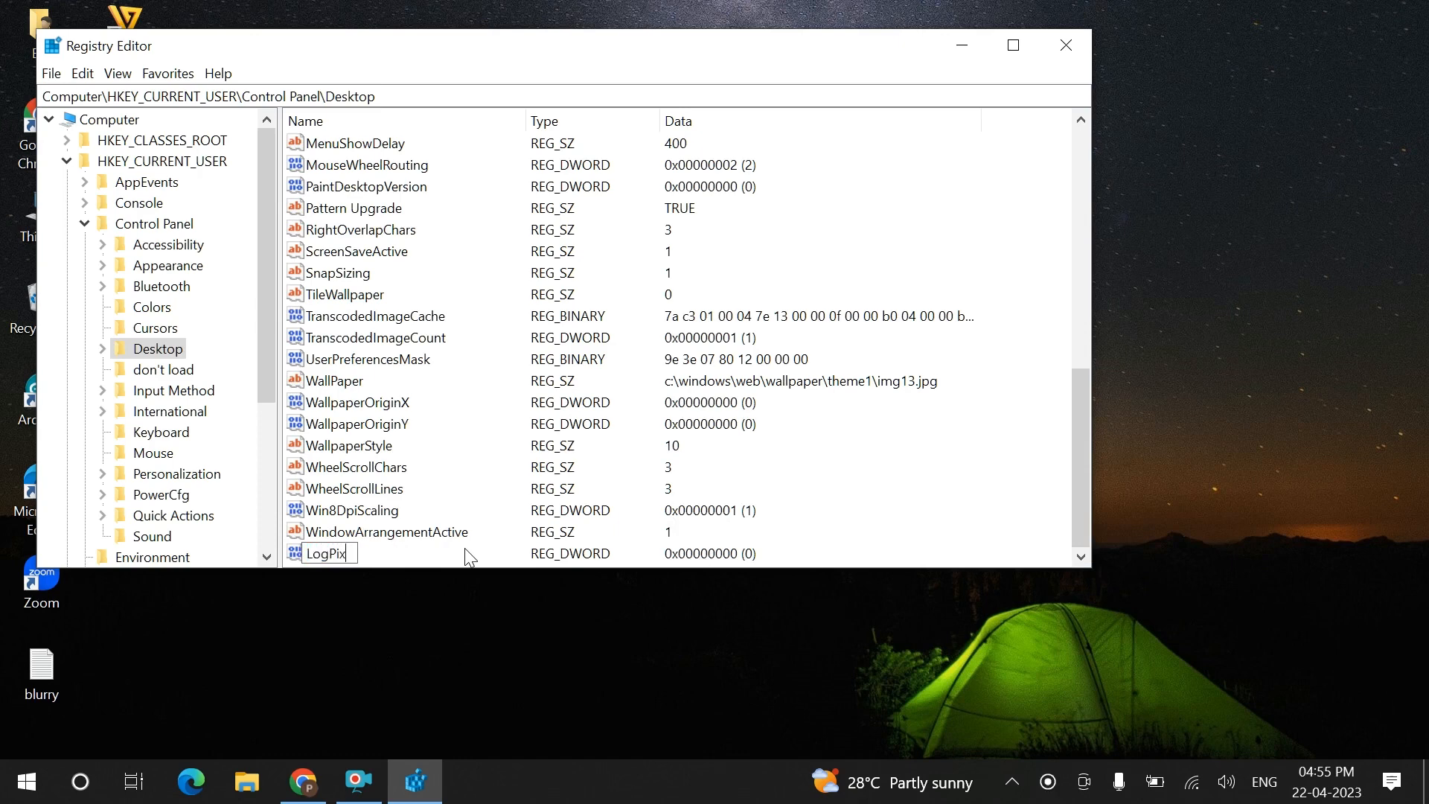
pyautogui.write('e')
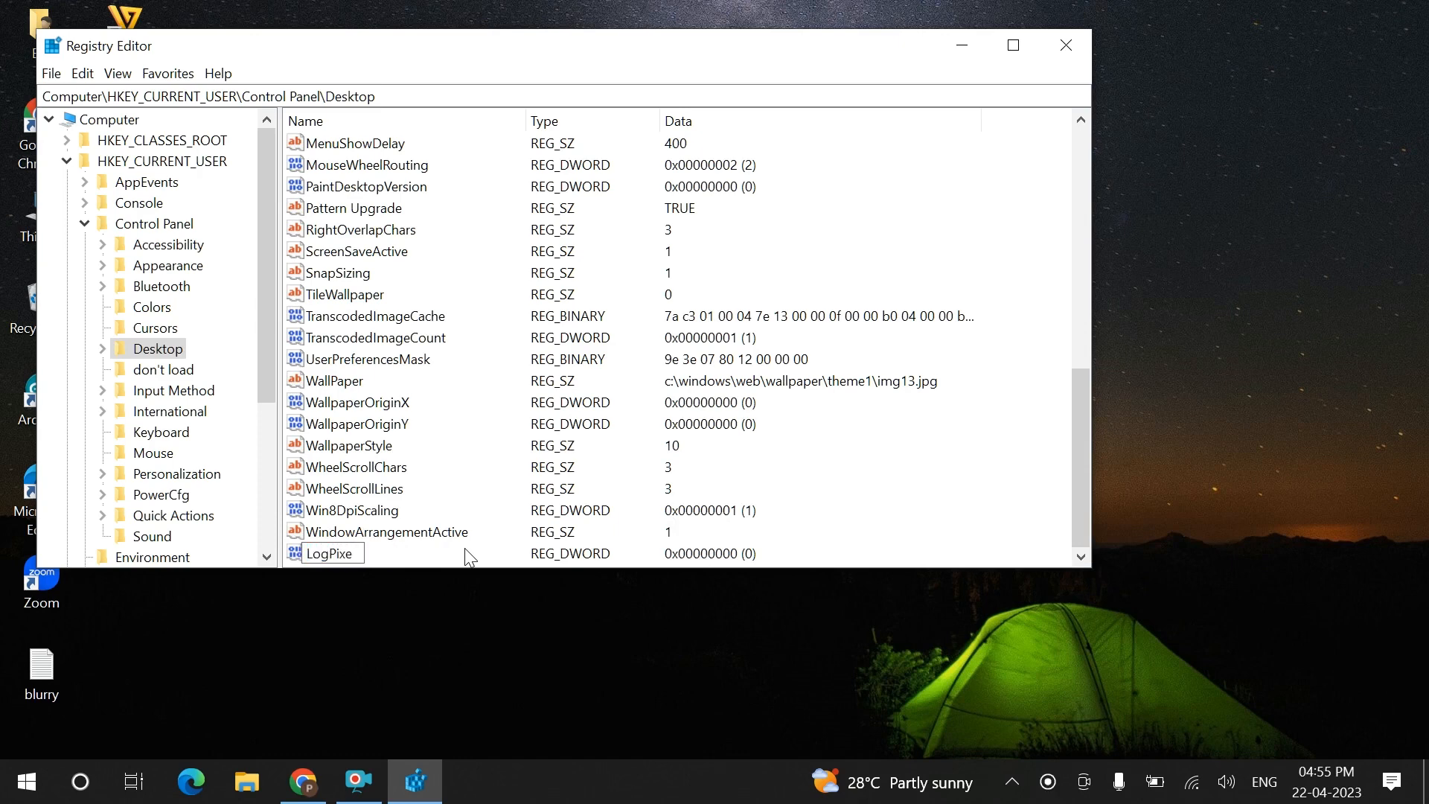
pyautogui.write('ls')
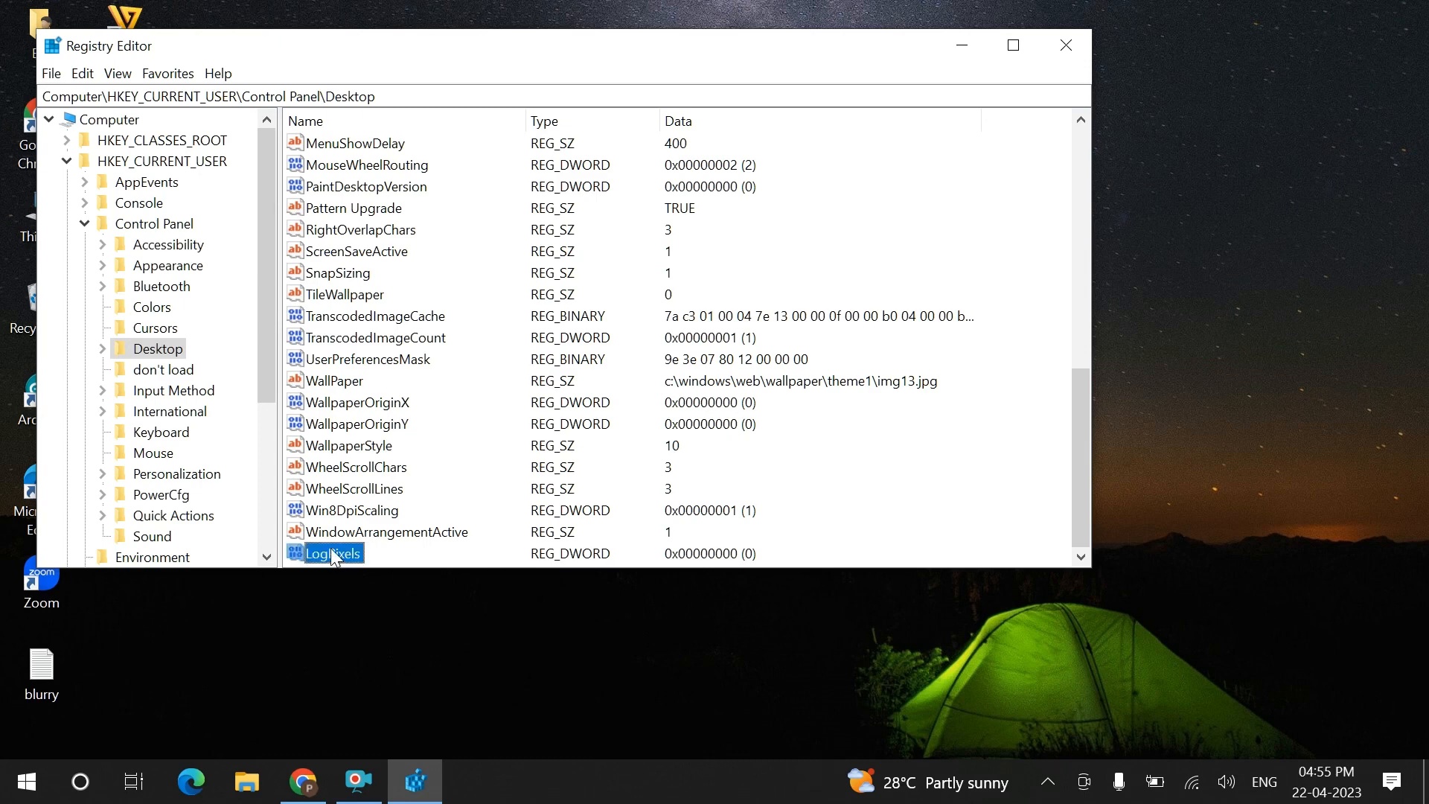
# Set the LogPixels value data to 78.
pyautogui.doubleClick(333, 553)
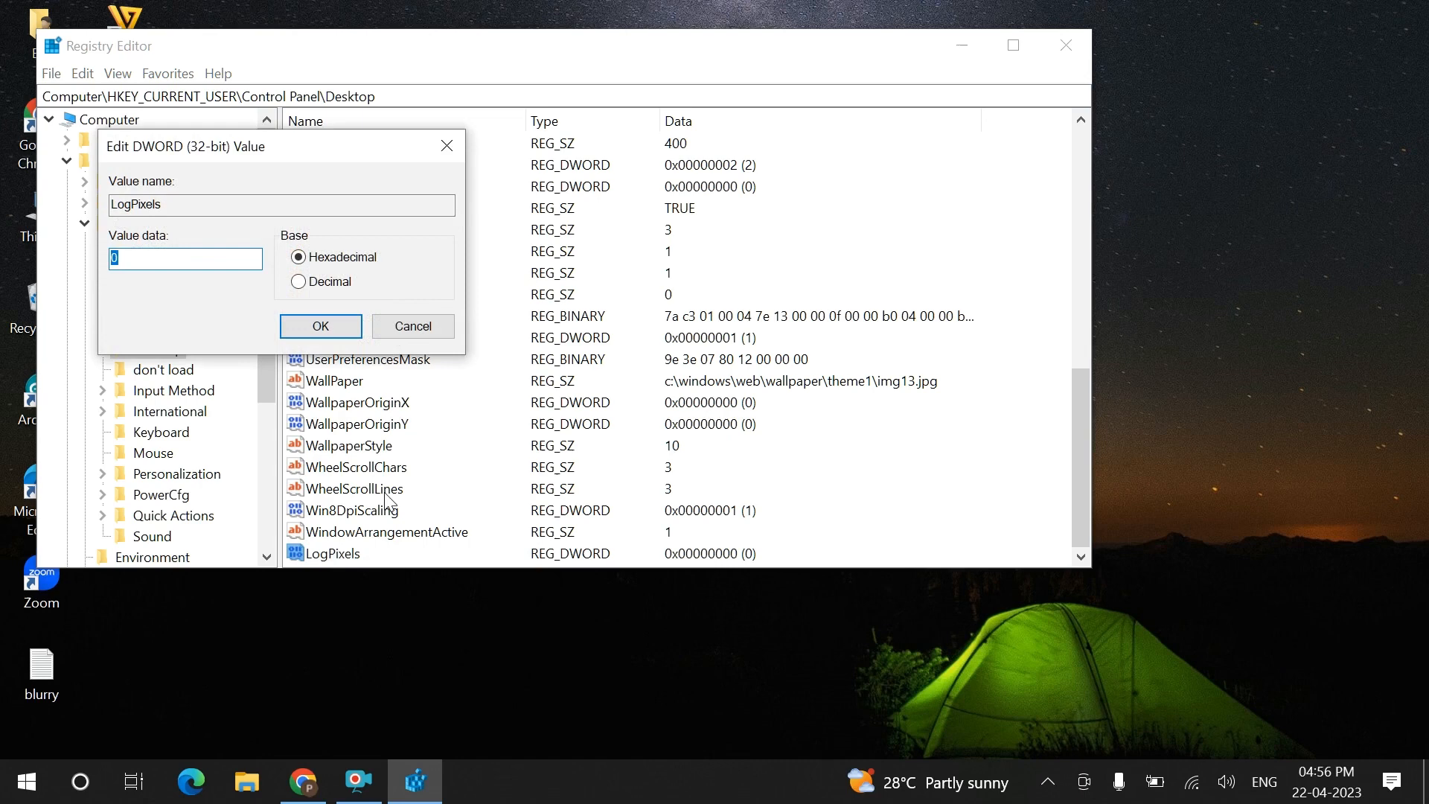
pyautogui.write('78')
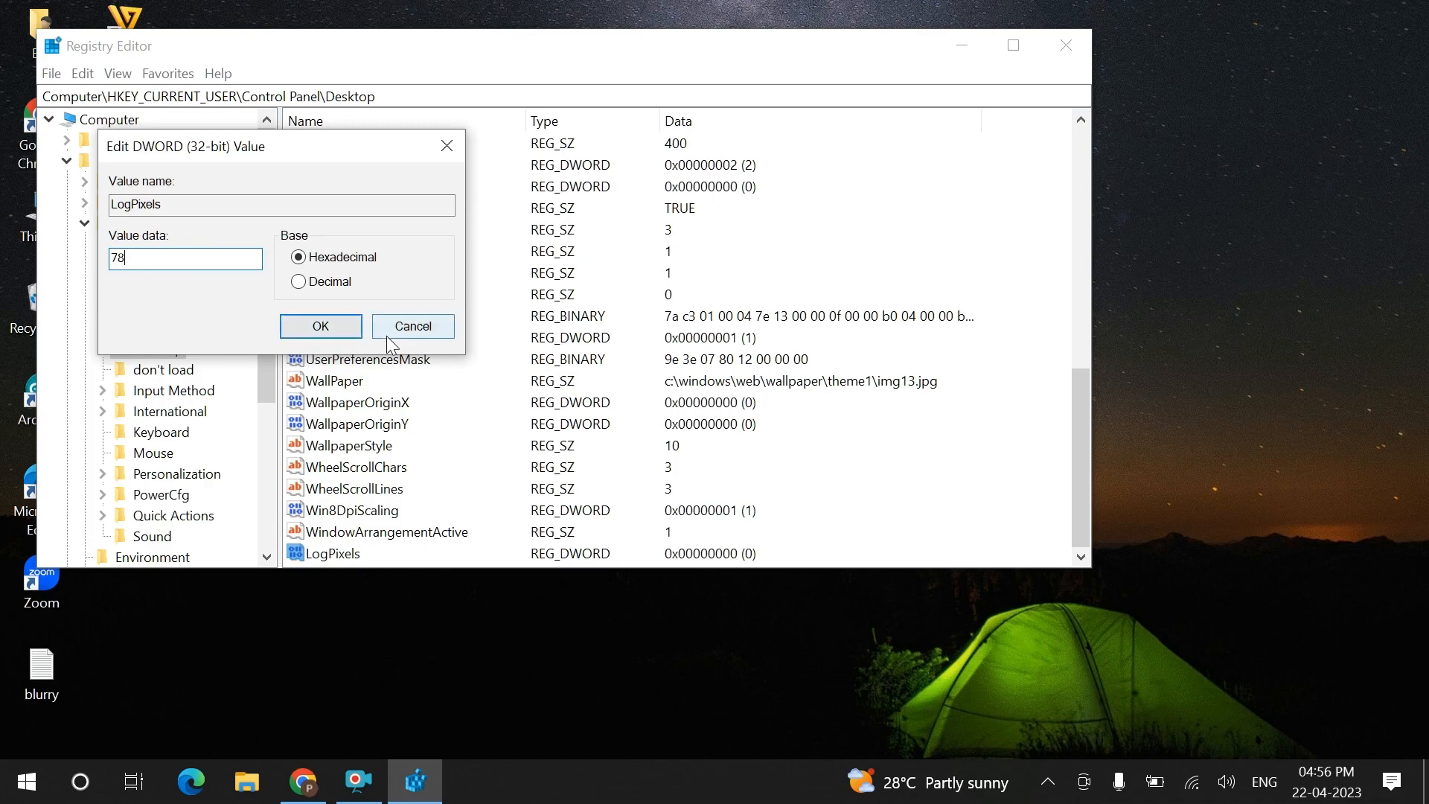
pyautogui.click(412, 326)
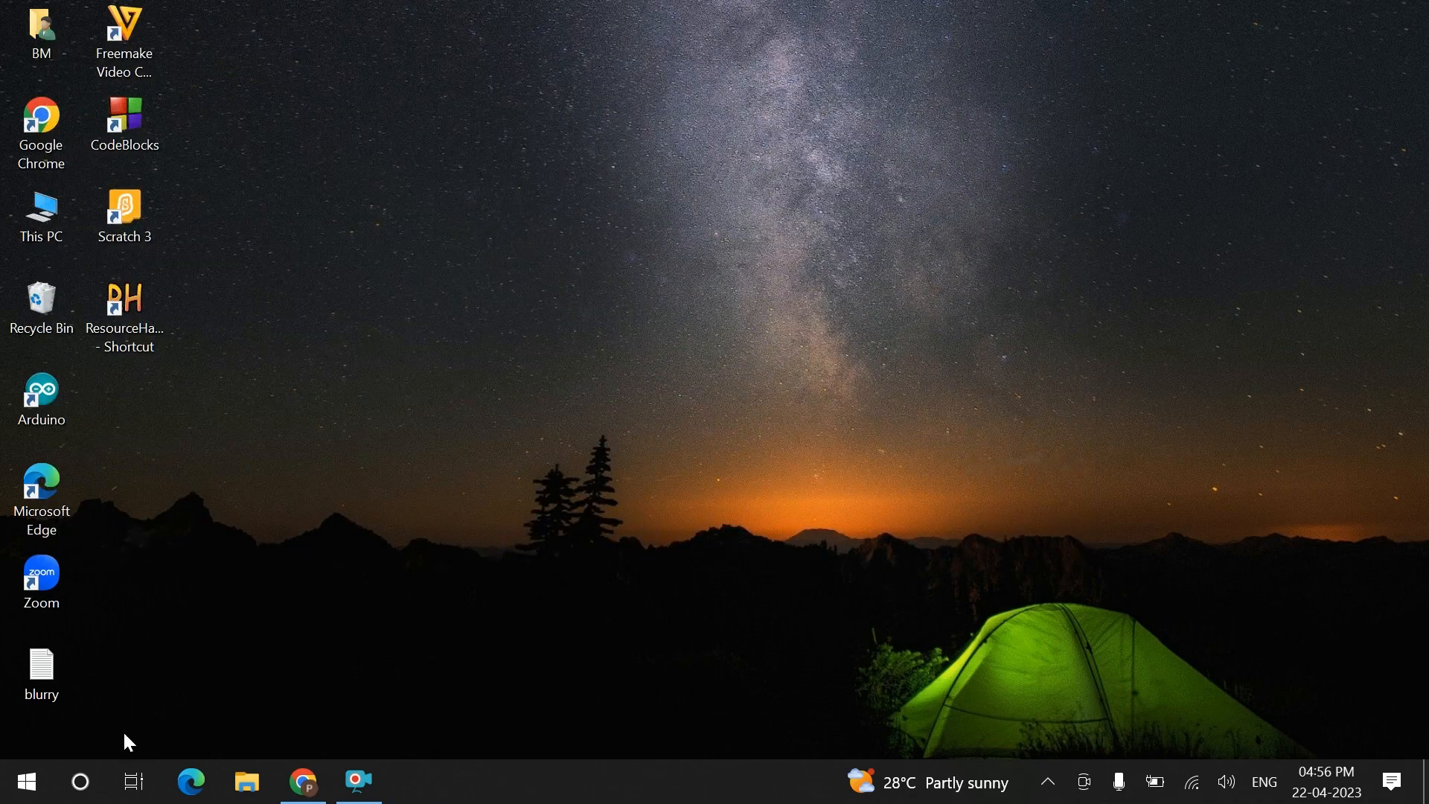
# Show the Sleep, Shut down and Restart power options from the Start menu.
pyautogui.click(25, 780)
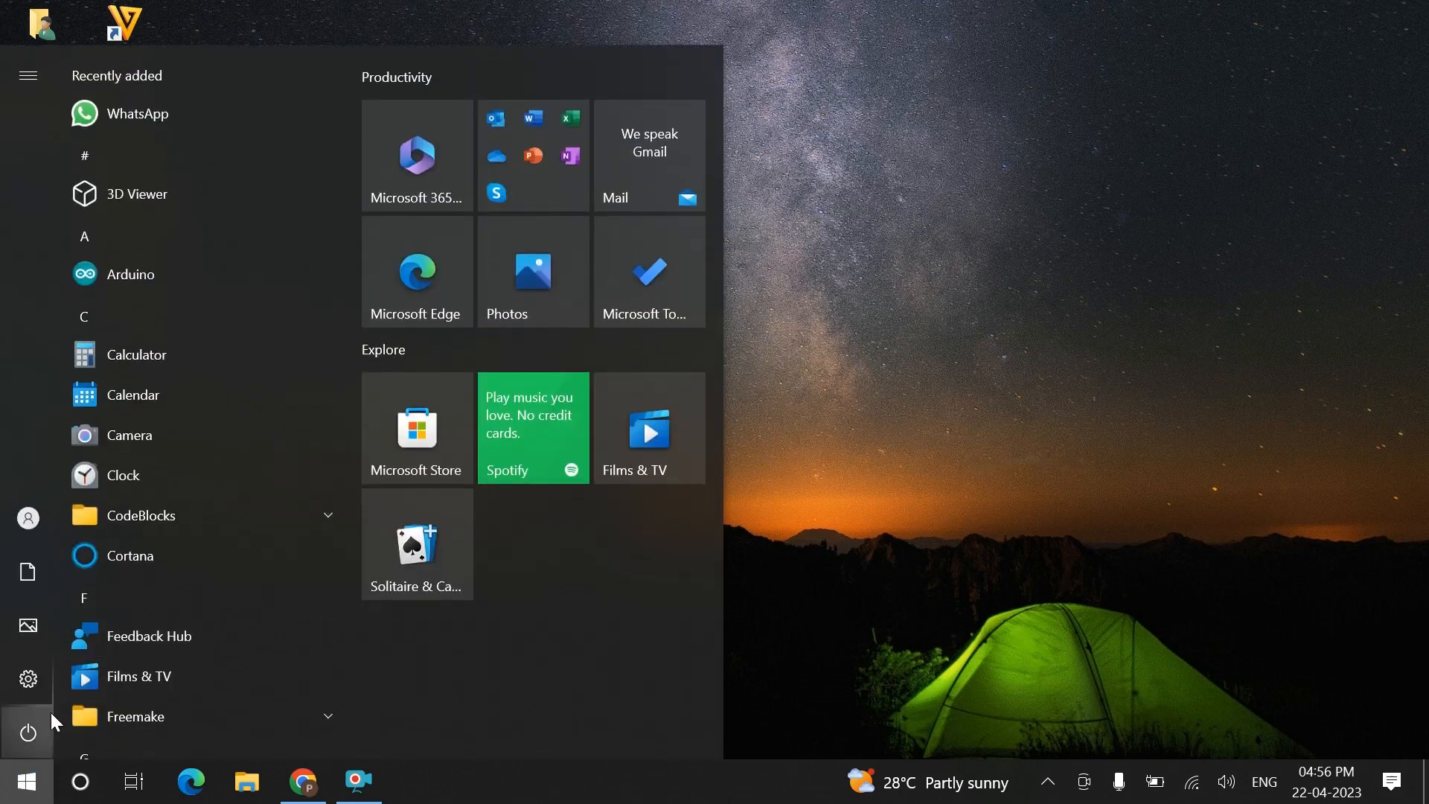
pyautogui.click(27, 732)
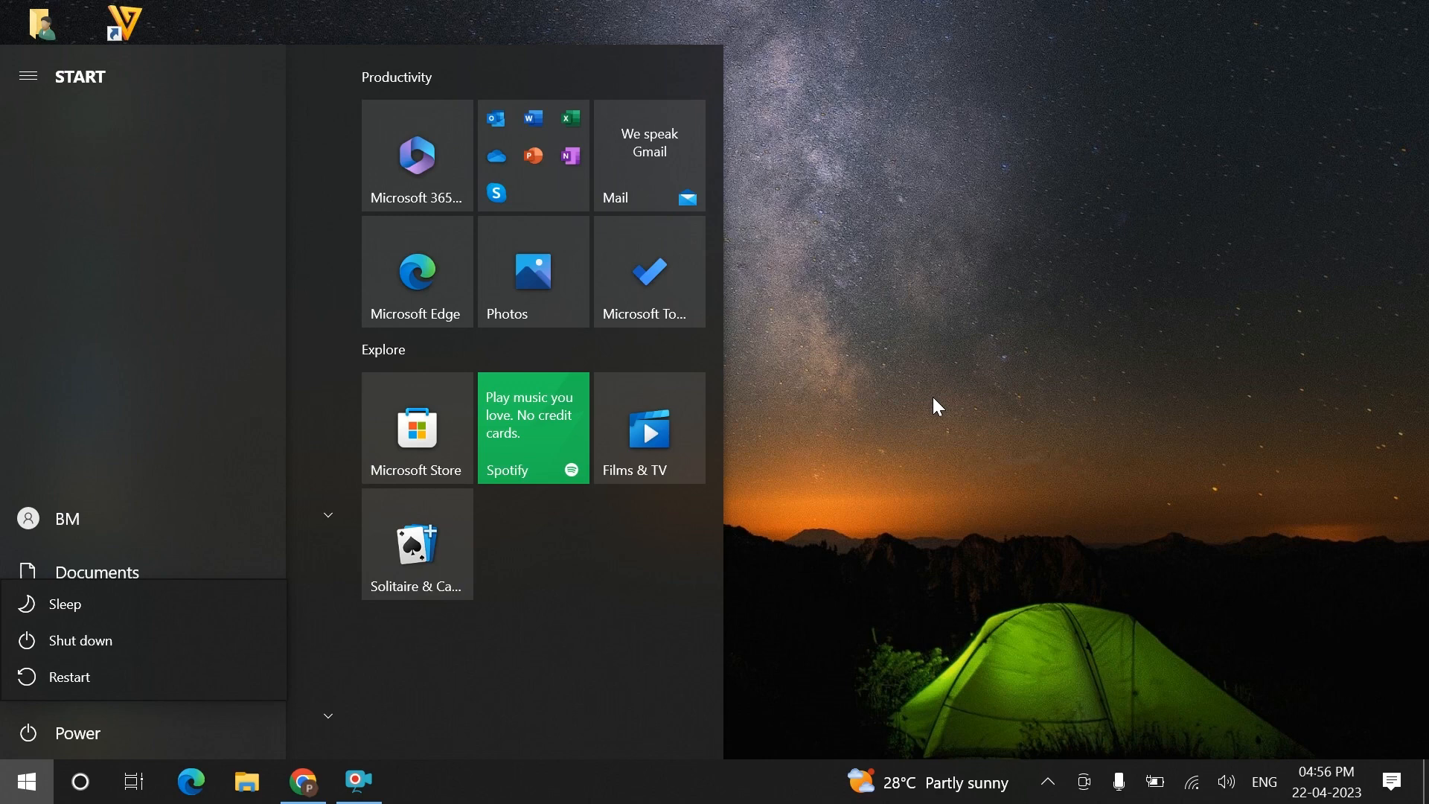
pyautogui.moveTo(268, 646)
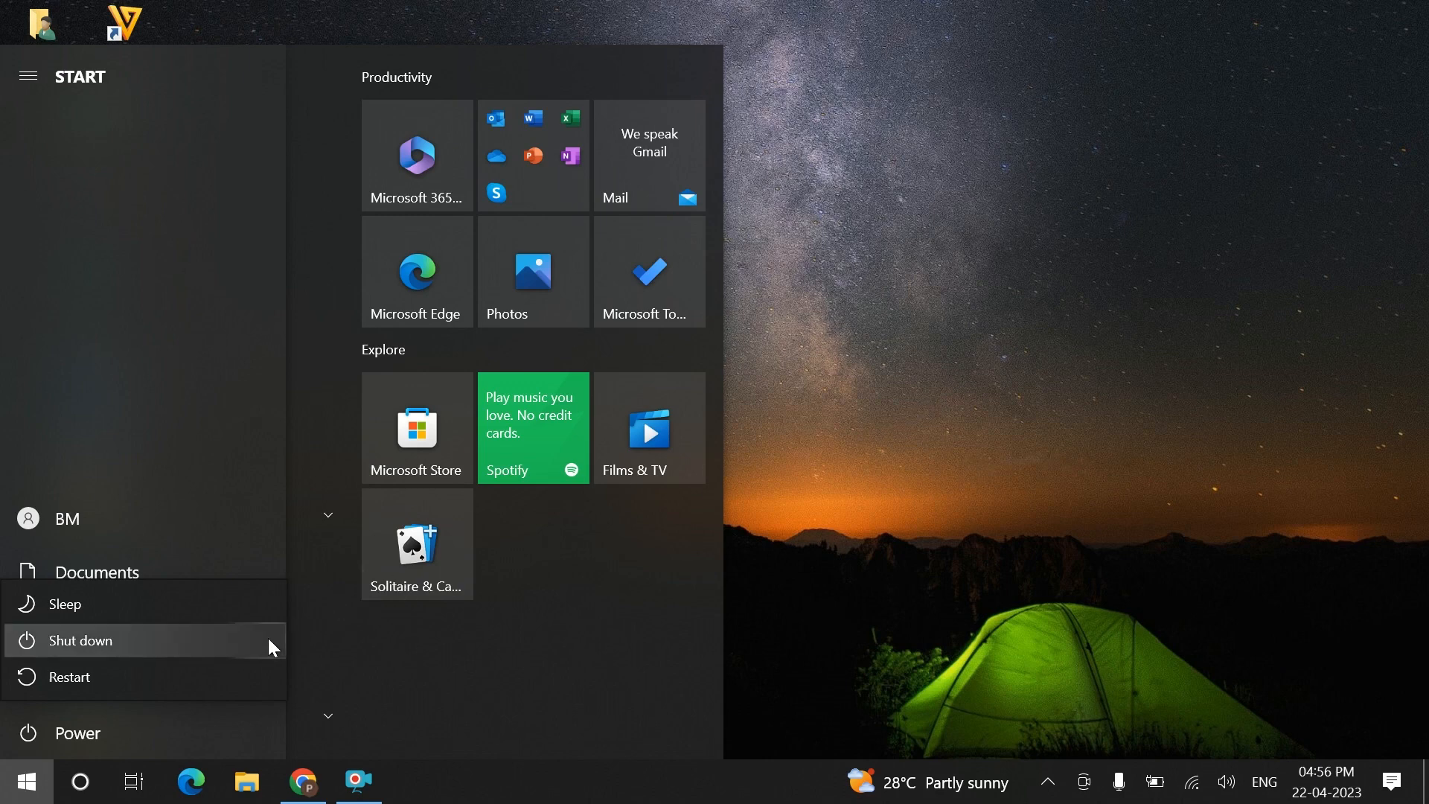
pyautogui.moveTo(378, 676)
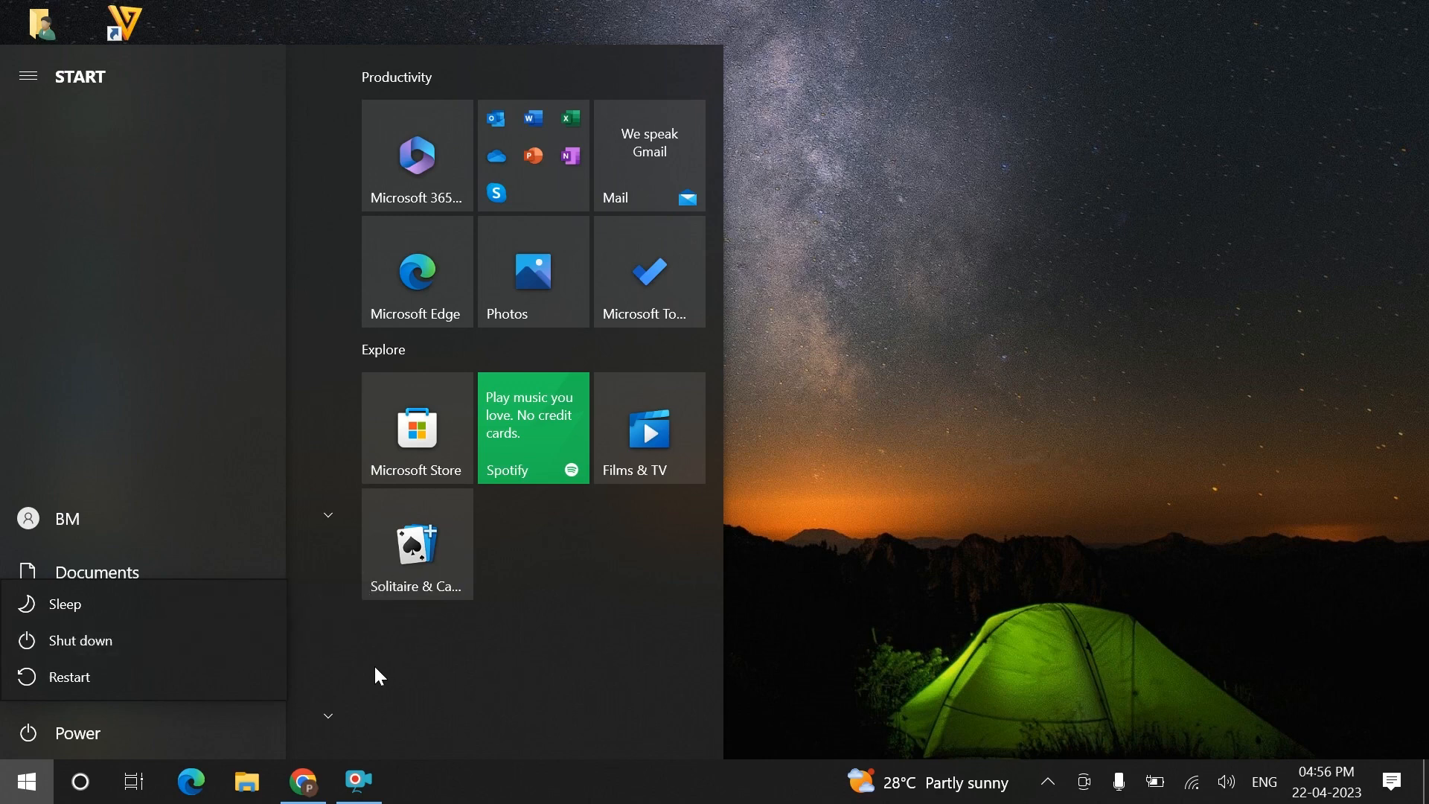